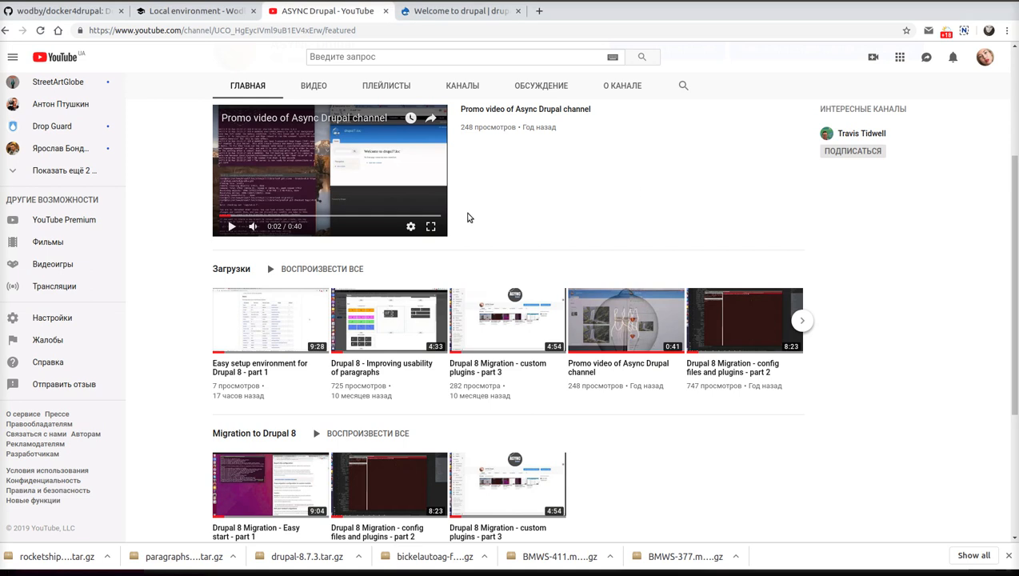
{"action": "mouse_move", "coordinate": [256, 343]}
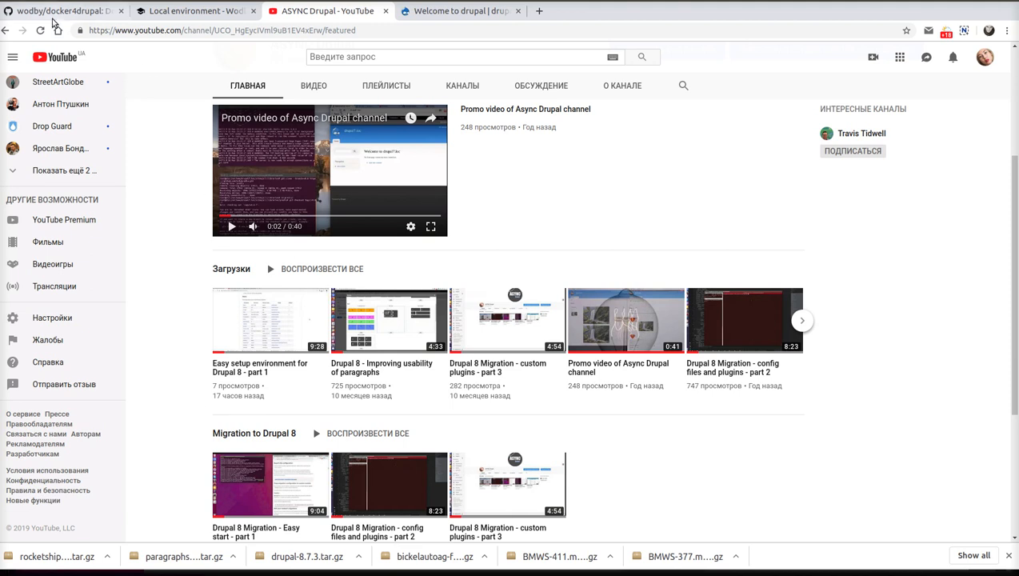
Bring up the wodby/docker4drupal README and reach its Stack table of containers and versions
{"action": "left_click", "coordinate": [63, 9]}
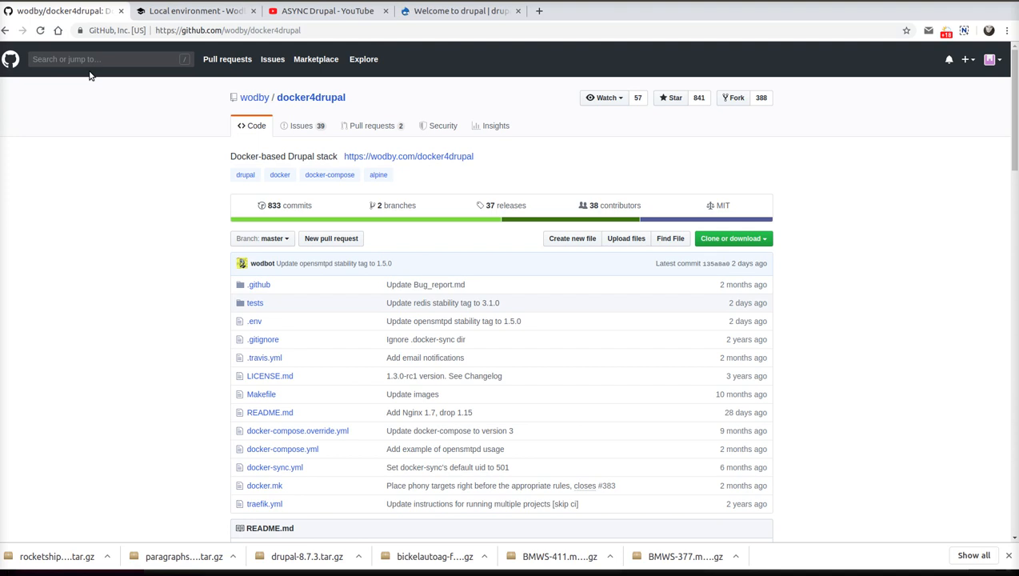
{"action": "mouse_move", "coordinate": [339, 105]}
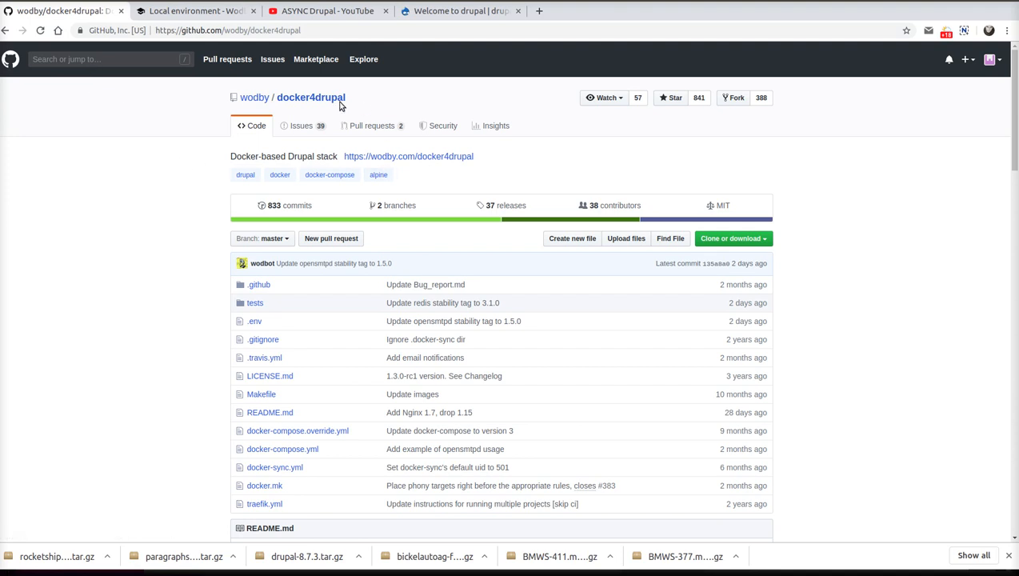
{"action": "mouse_move", "coordinate": [200, 108]}
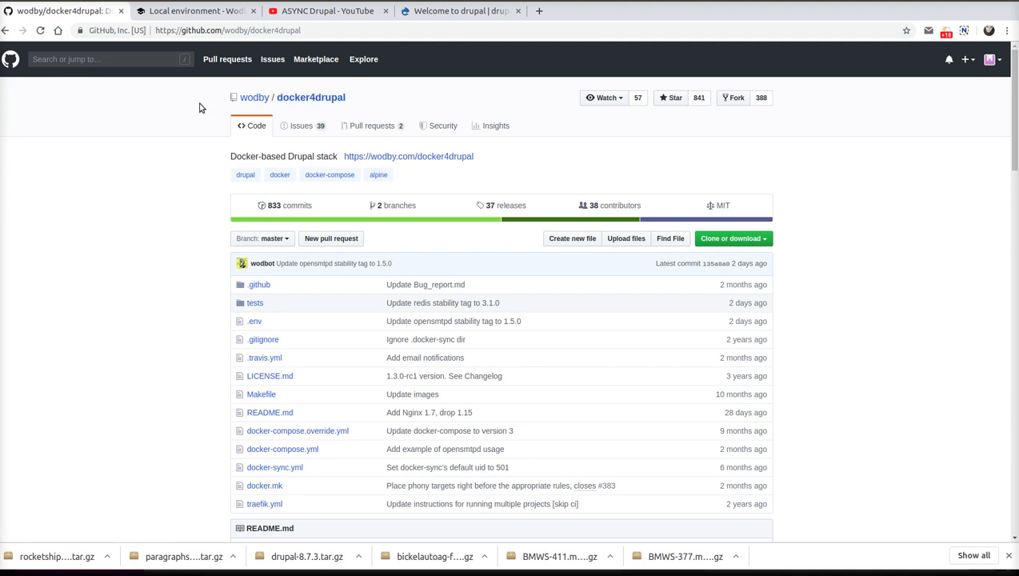
{"action": "scroll", "scroll_direction": "down", "scroll_amount": 3}
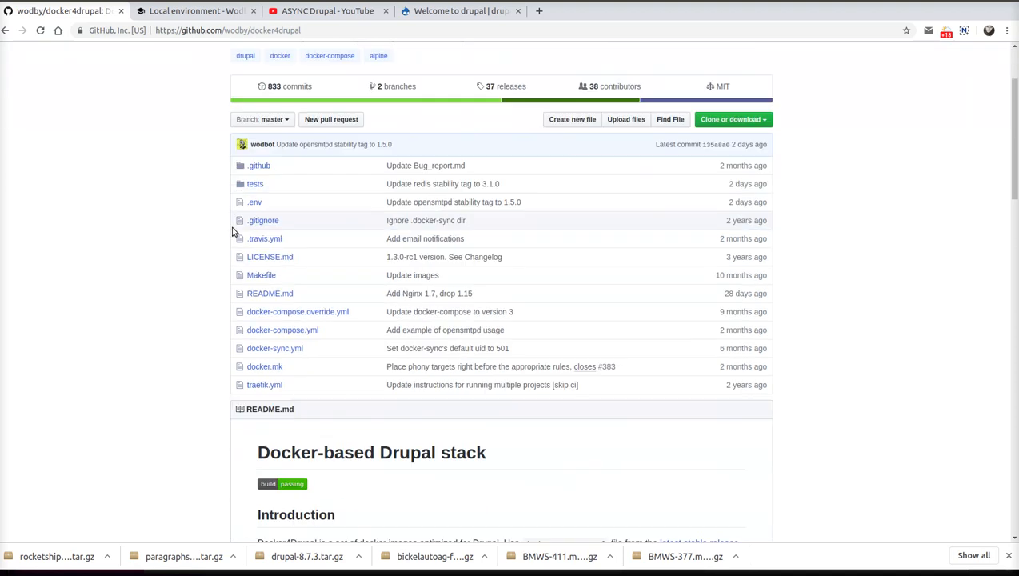
{"action": "scroll", "scroll_direction": "down", "scroll_amount": 3}
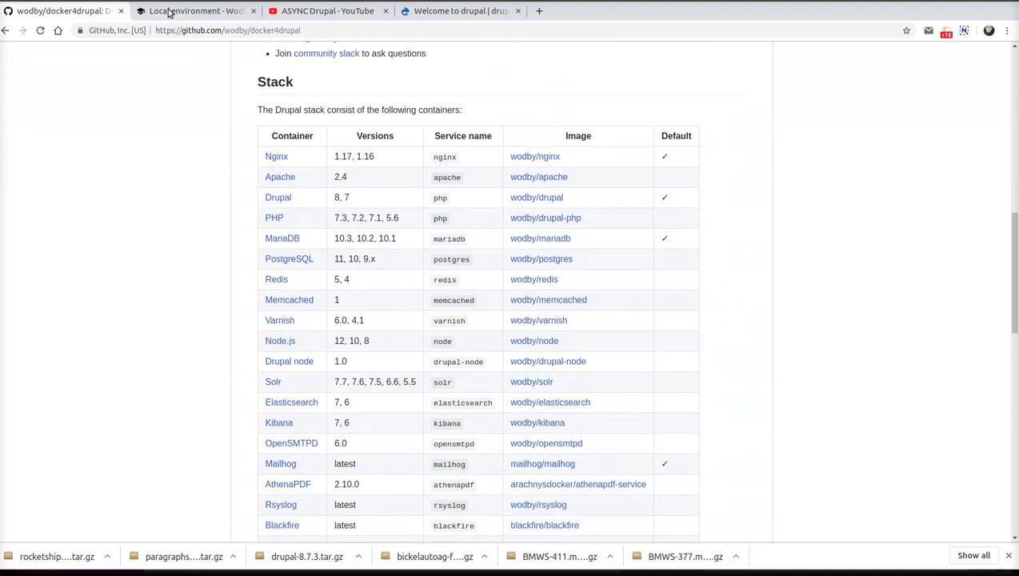
{"action": "mouse_move", "coordinate": [195, 9]}
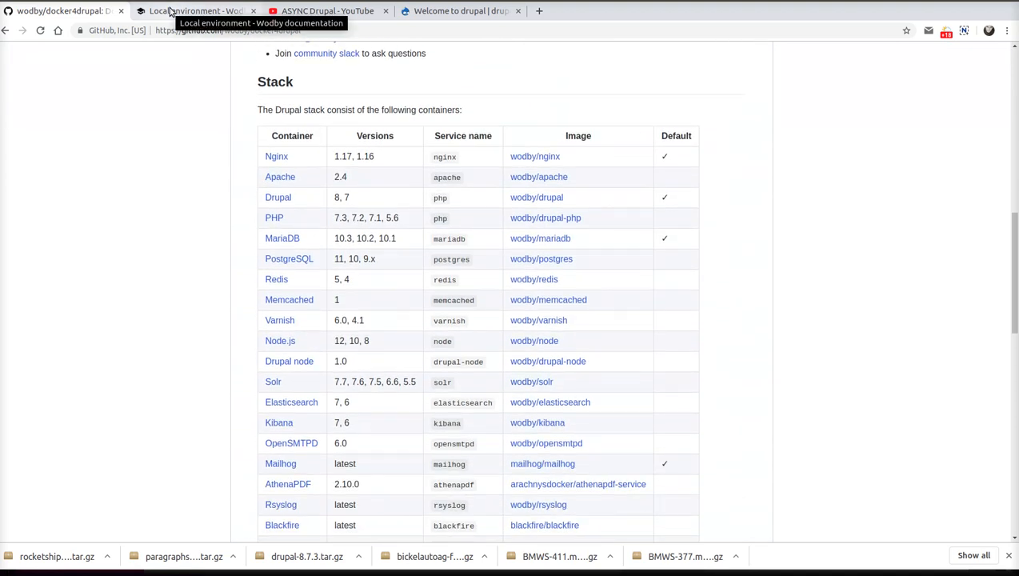
Locate the Domains table in the Local environment docs and select the mailhog URL
{"action": "left_click", "coordinate": [195, 9]}
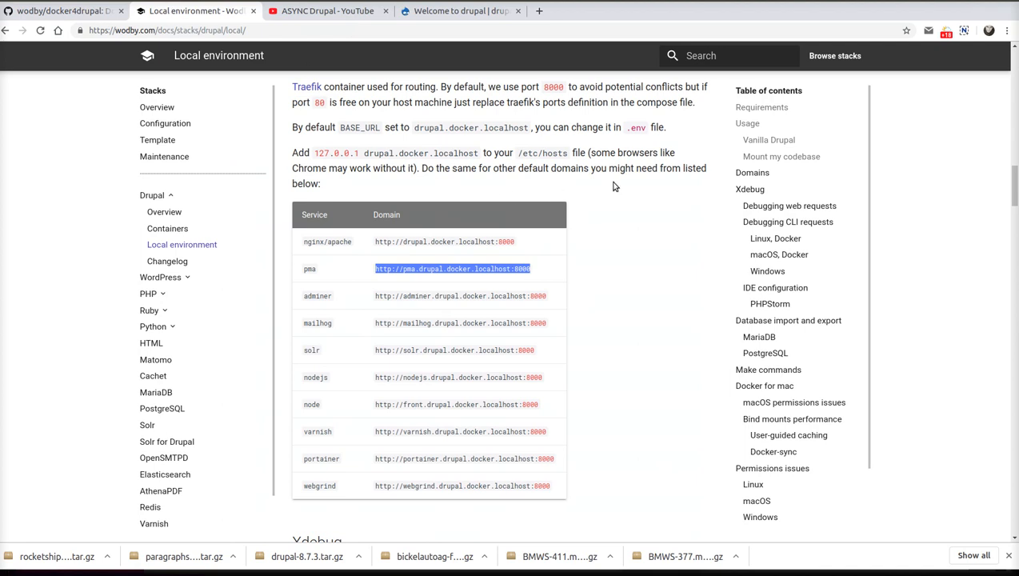
{"action": "scroll", "scroll_direction": "up", "scroll_amount": 3}
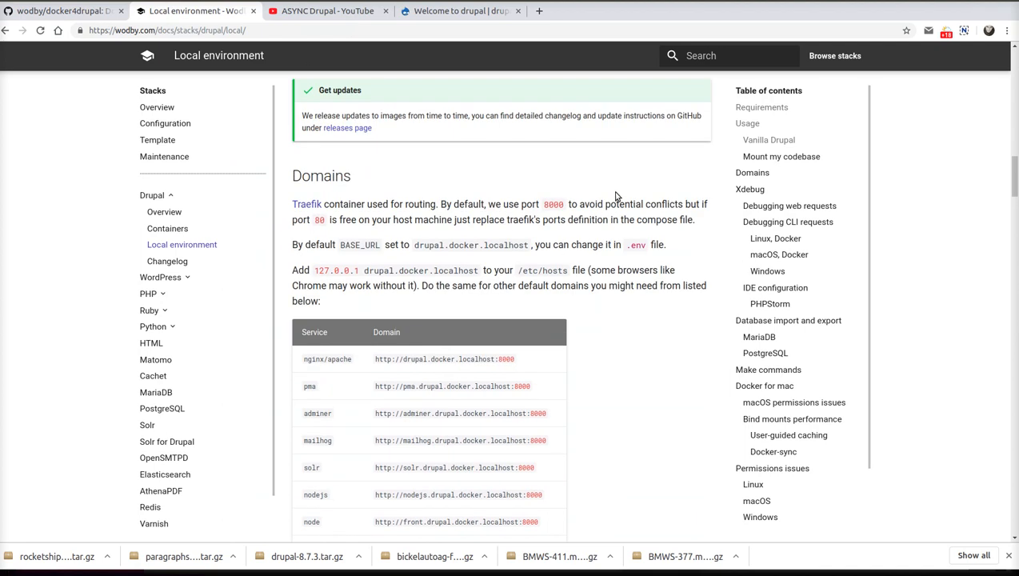
{"action": "scroll", "scroll_direction": "down", "scroll_amount": 3}
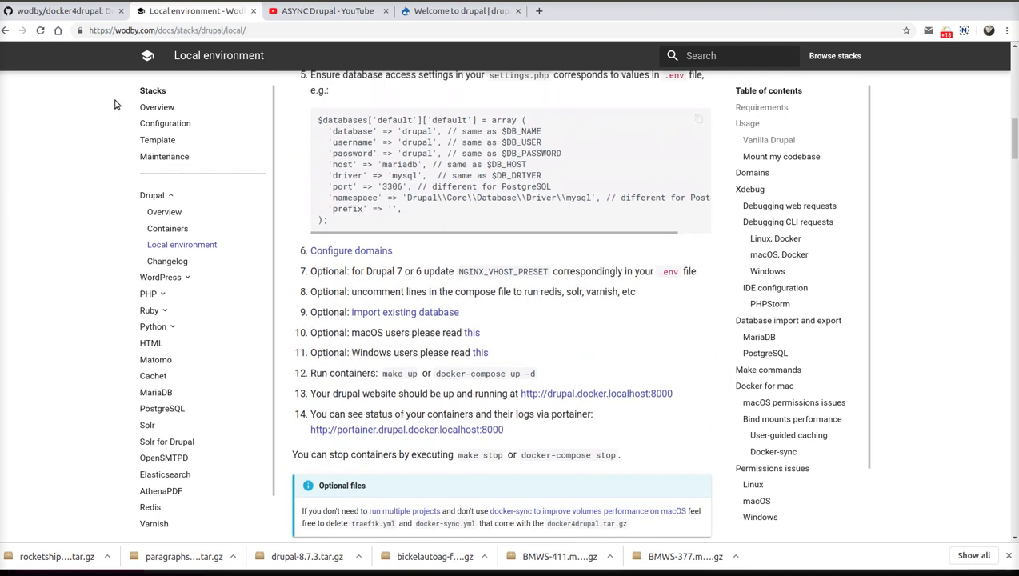
{"action": "scroll", "scroll_direction": "down", "scroll_amount": 3}
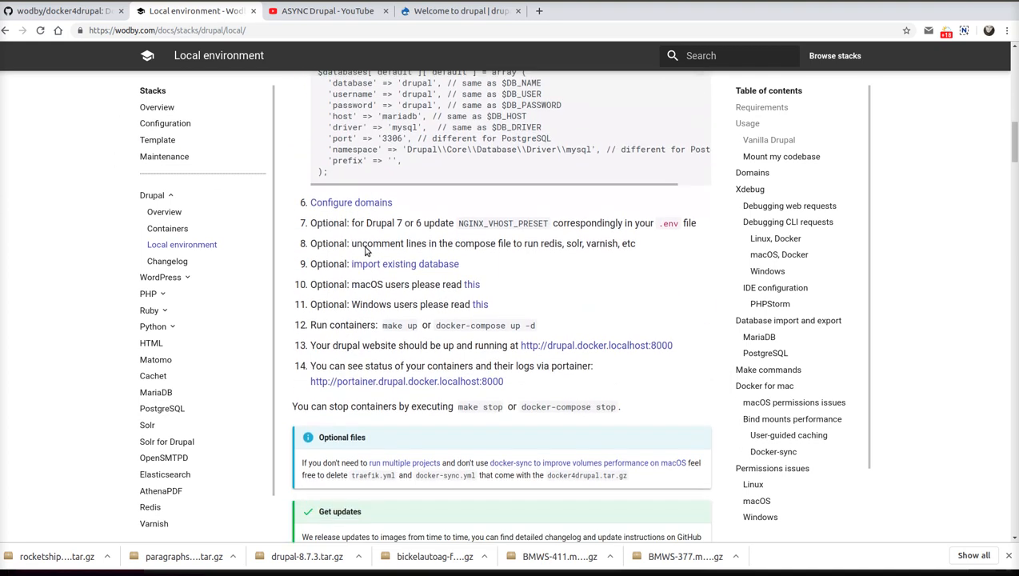
{"action": "scroll", "scroll_direction": "up", "scroll_amount": 3}
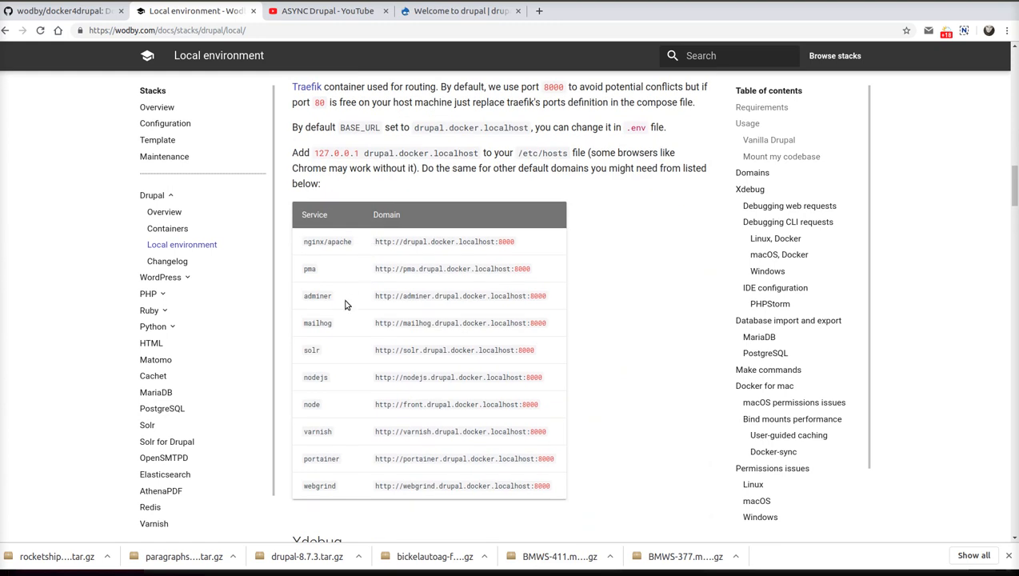
{"action": "mouse_move", "coordinate": [378, 323]}
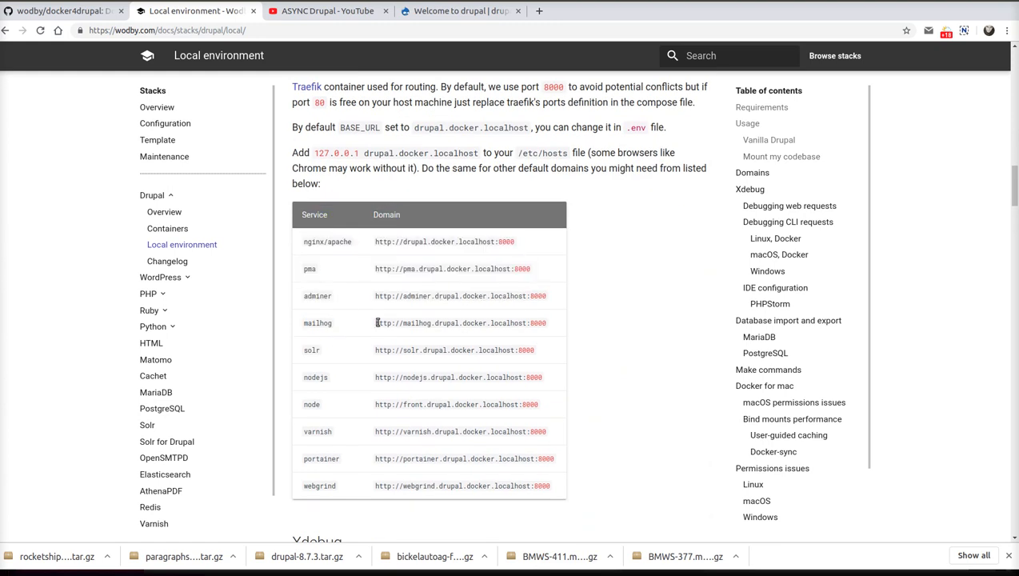
{"action": "double_click", "coordinate": [461, 323]}
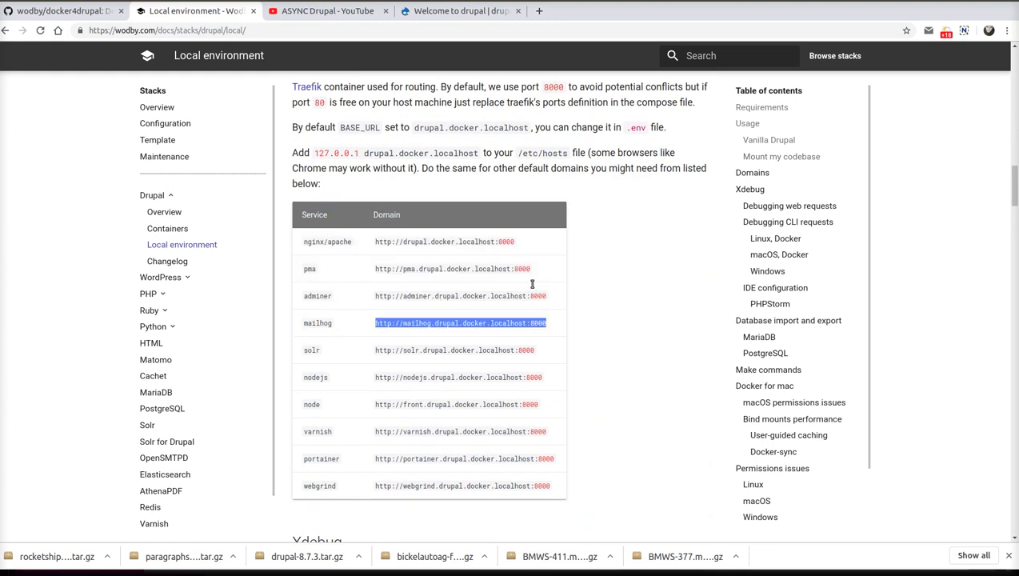
Load MailHog at mailhog.drupal.docker.localhost:8000 in a new tab, showing an empty inbox
{"action": "left_click", "coordinate": [670, 9]}
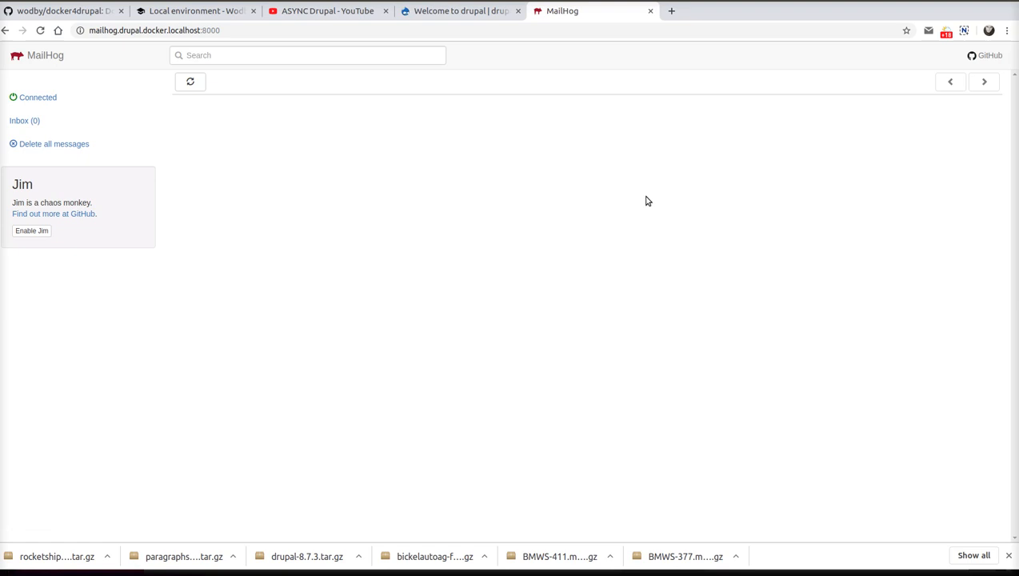
{"action": "mouse_move", "coordinate": [622, 192]}
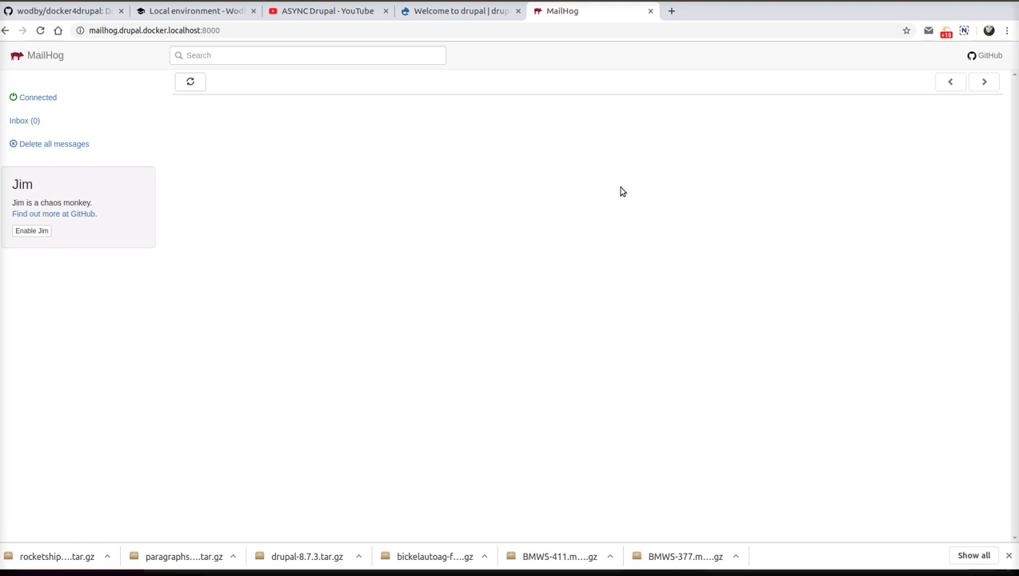
{"action": "mouse_move", "coordinate": [424, 71]}
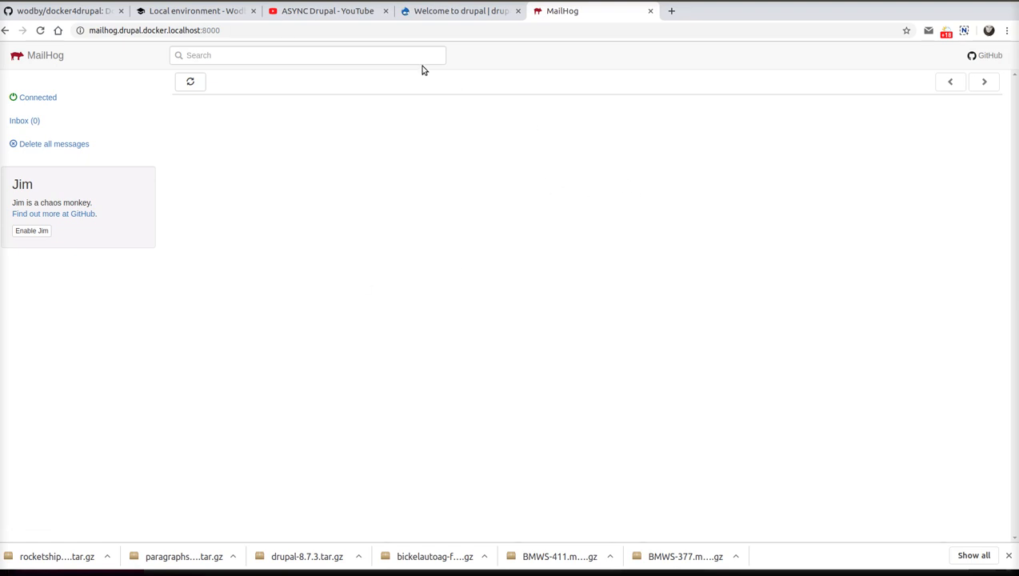
{"action": "mouse_move", "coordinate": [250, 262]}
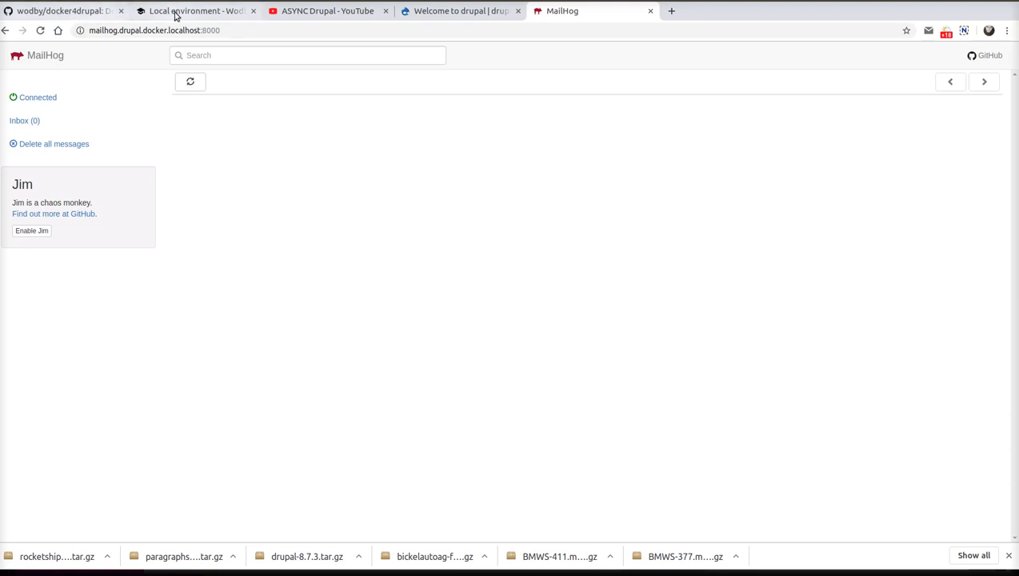
Pick the pma URL from the Local environment Domains table and move on to the editor
{"action": "left_click", "coordinate": [196, 9]}
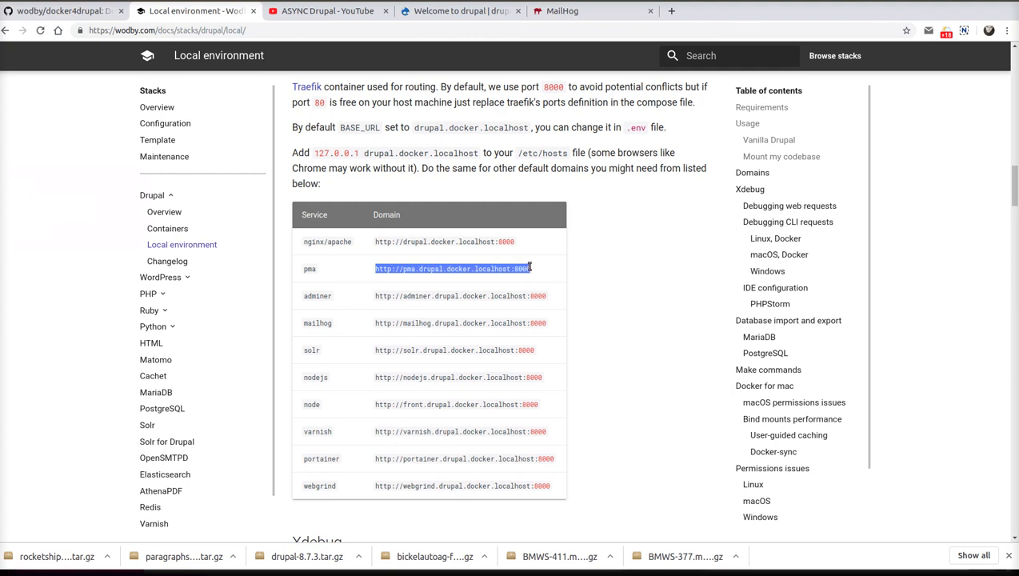
{"action": "left_click", "coordinate": [803, 10]}
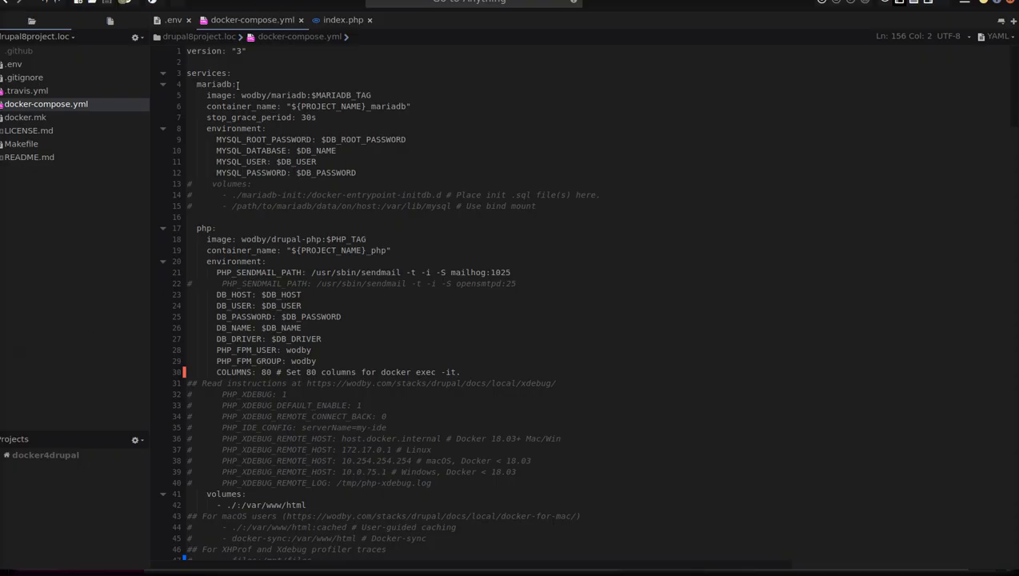
Uncomment the pma service block in docker-compose.yml and save the file
{"action": "scroll", "scroll_direction": "down", "scroll_amount": 3}
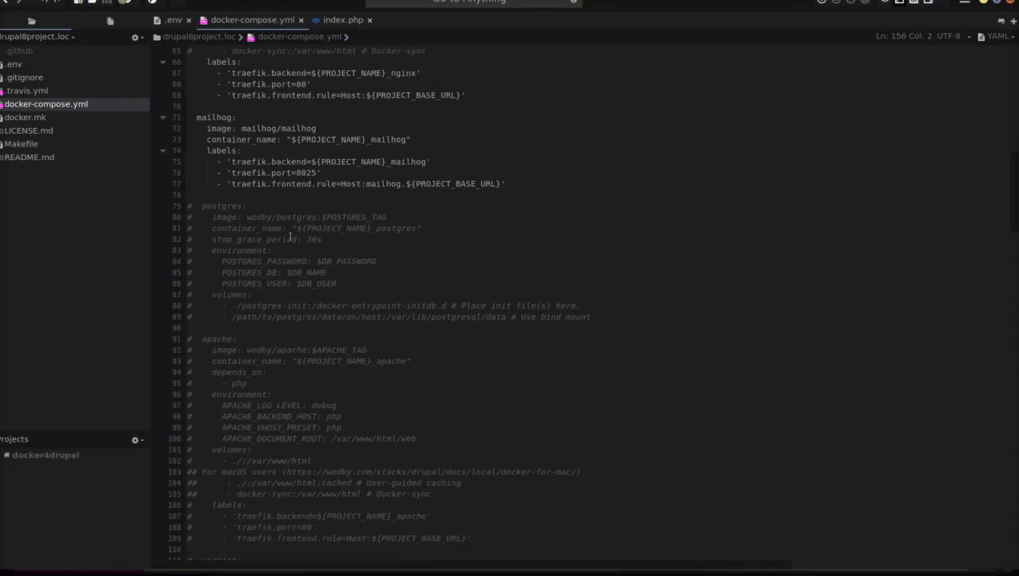
{"action": "scroll", "scroll_direction": "down", "scroll_amount": 3}
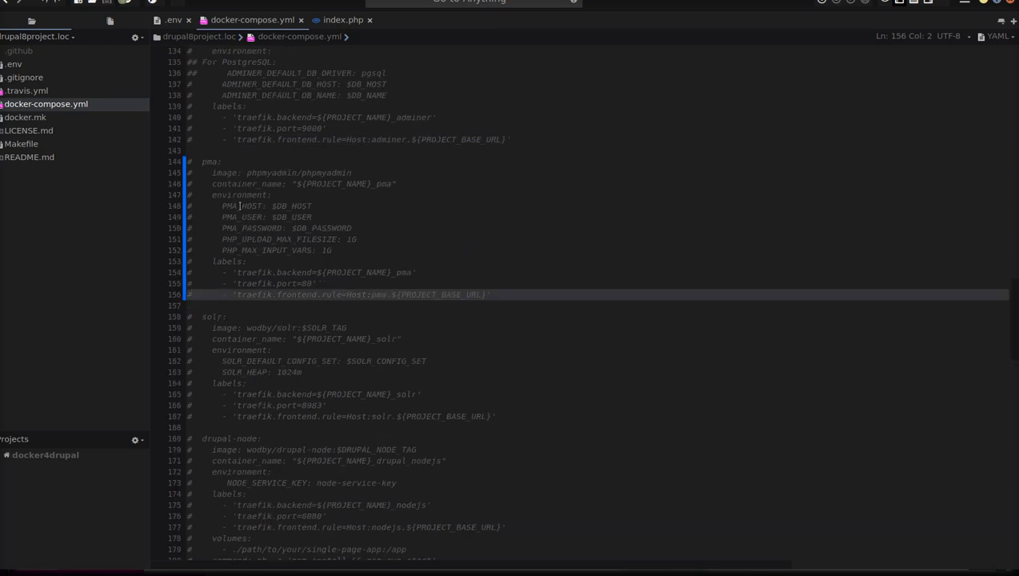
{"action": "left_click", "coordinate": [280, 173]}
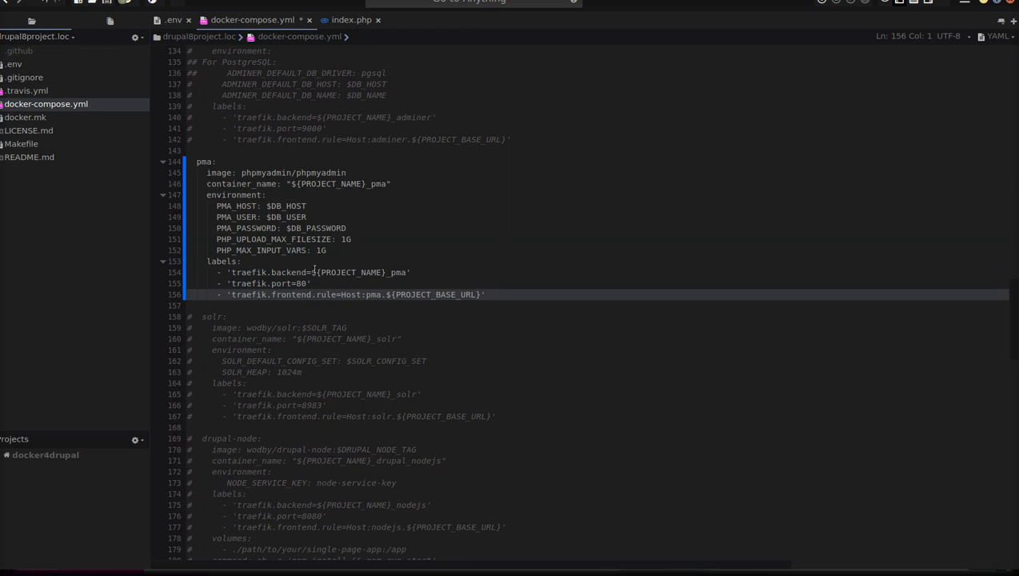
{"action": "key", "text": "ctrl+s"}
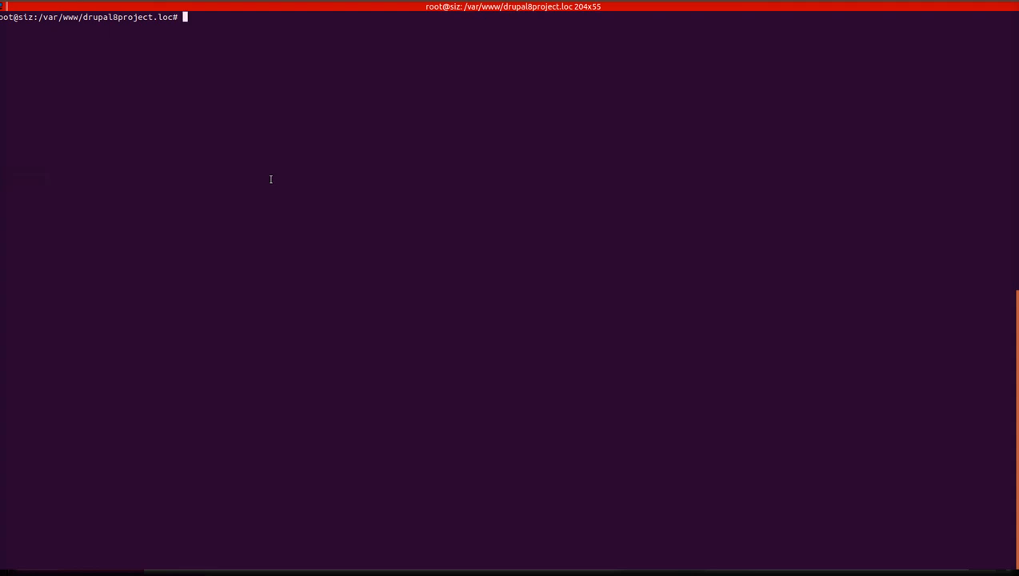
Run make in /var/www/drupal8project.loc to bring the containers up
{"action": "type", "text": "make"}
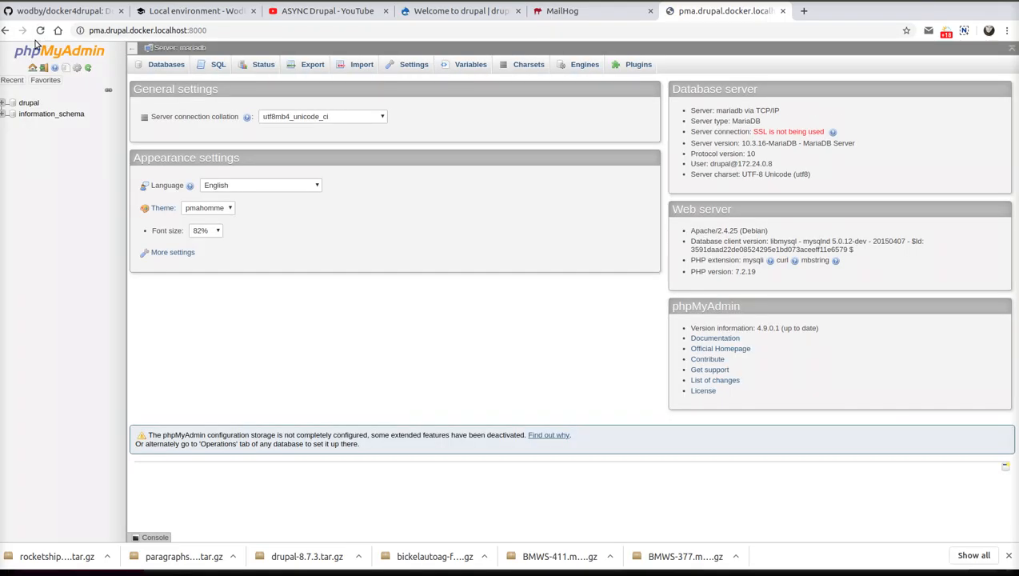
{"action": "mouse_move", "coordinate": [71, 80]}
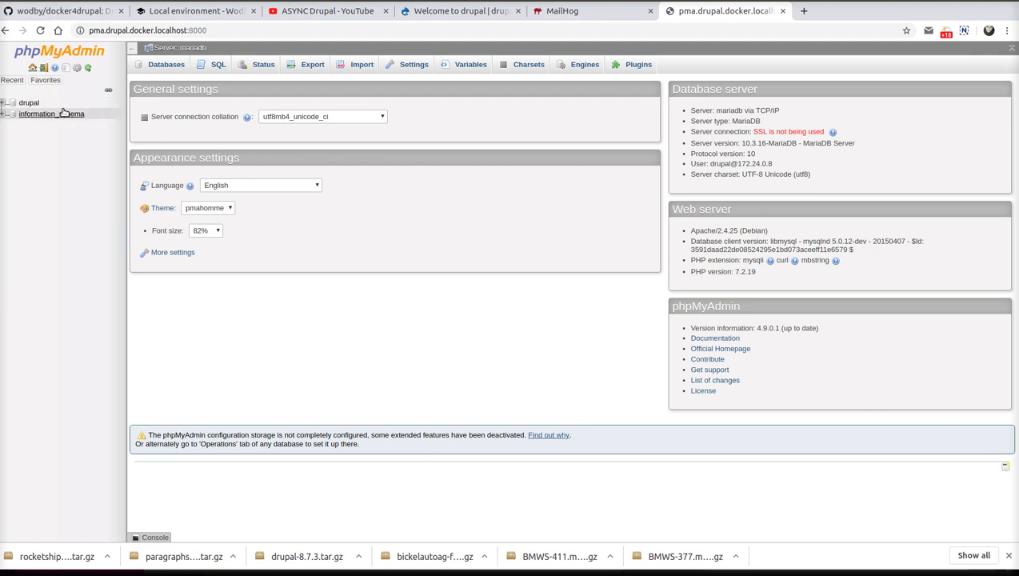
Browse the drupal database's table list in phpMyAdmin, then return to the Wodby docs
{"action": "left_click", "coordinate": [29, 102]}
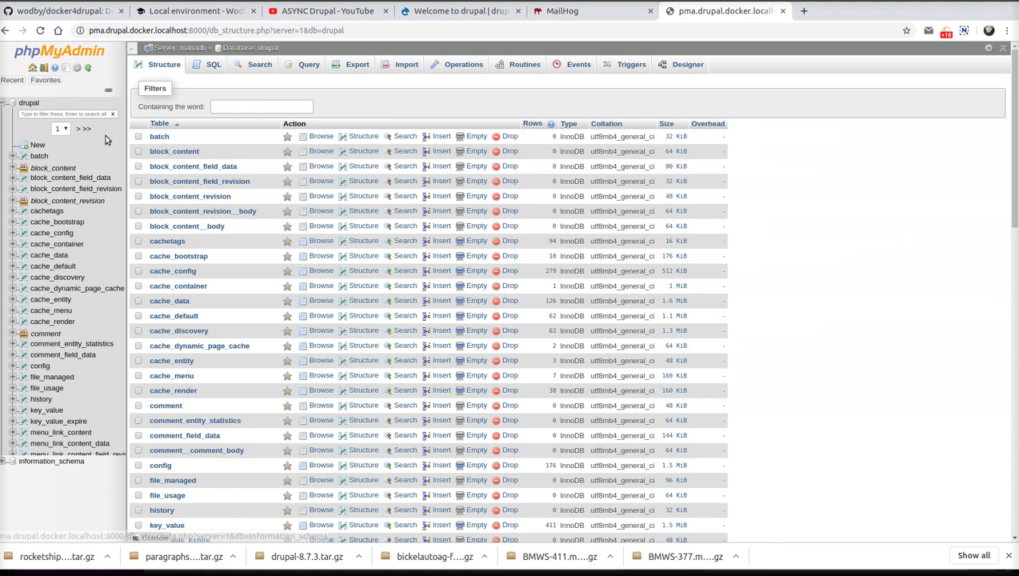
{"action": "scroll", "scroll_direction": "down", "scroll_amount": 3}
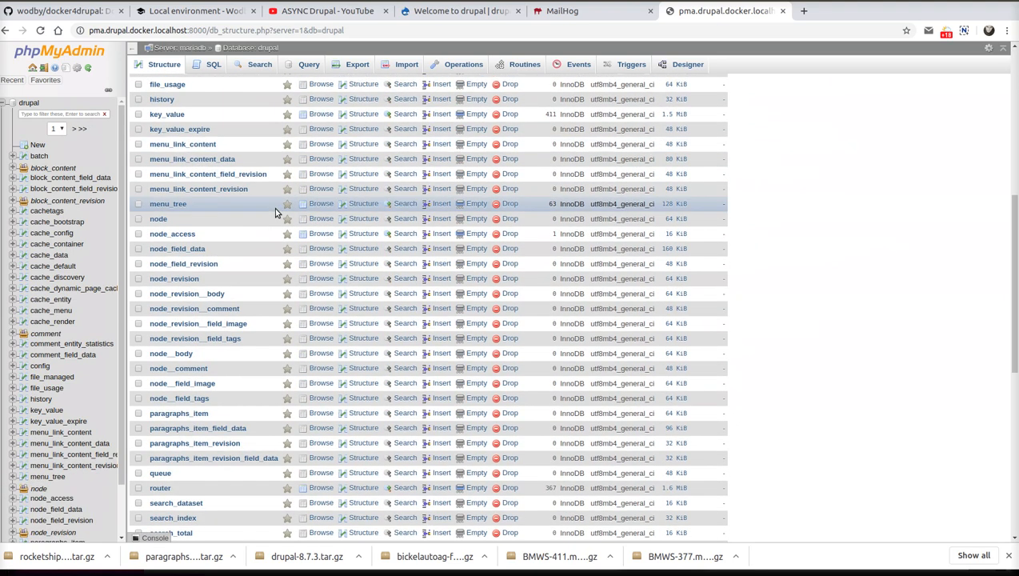
{"action": "left_click", "coordinate": [195, 10]}
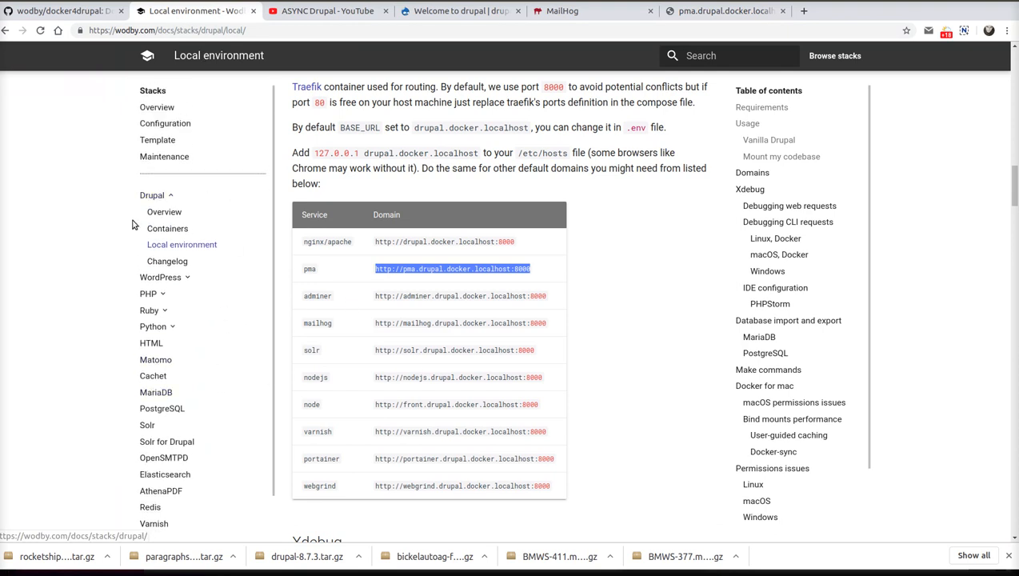
{"action": "mouse_move", "coordinate": [166, 227]}
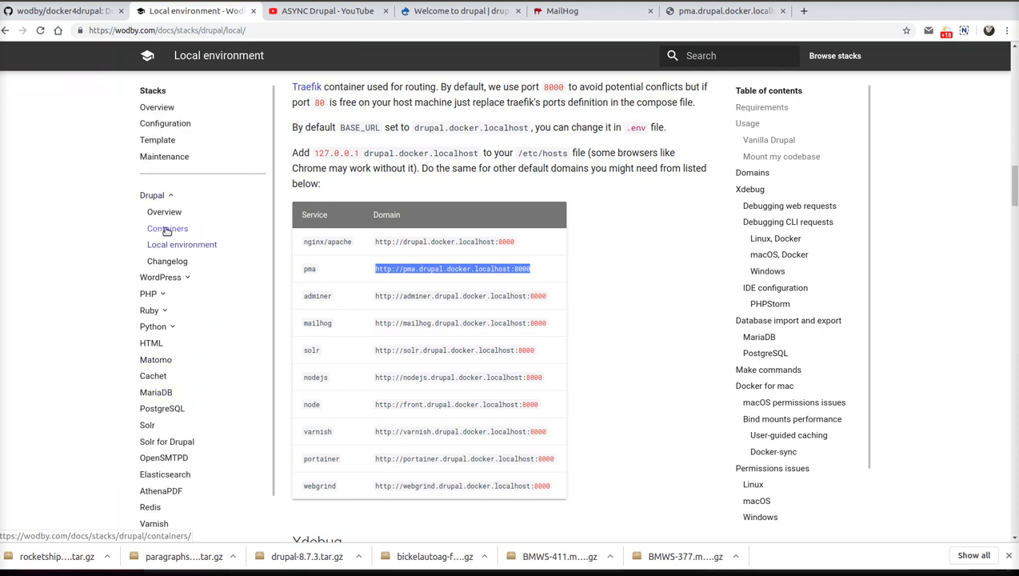
Reach the Profiling > XHProf section of the Wodby Containers documentation
{"action": "left_click", "coordinate": [166, 228]}
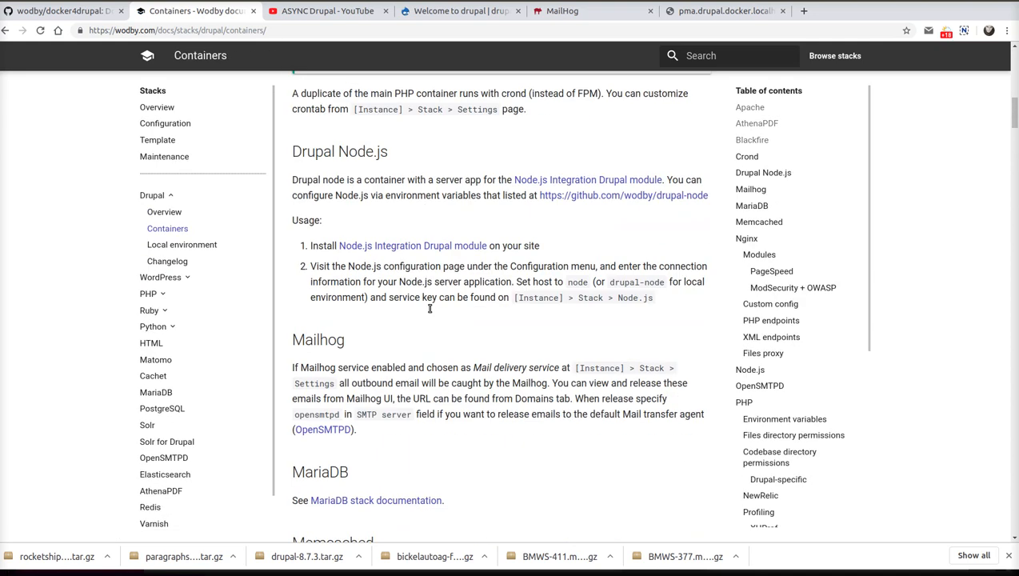
{"action": "scroll", "scroll_direction": "up", "scroll_amount": 3}
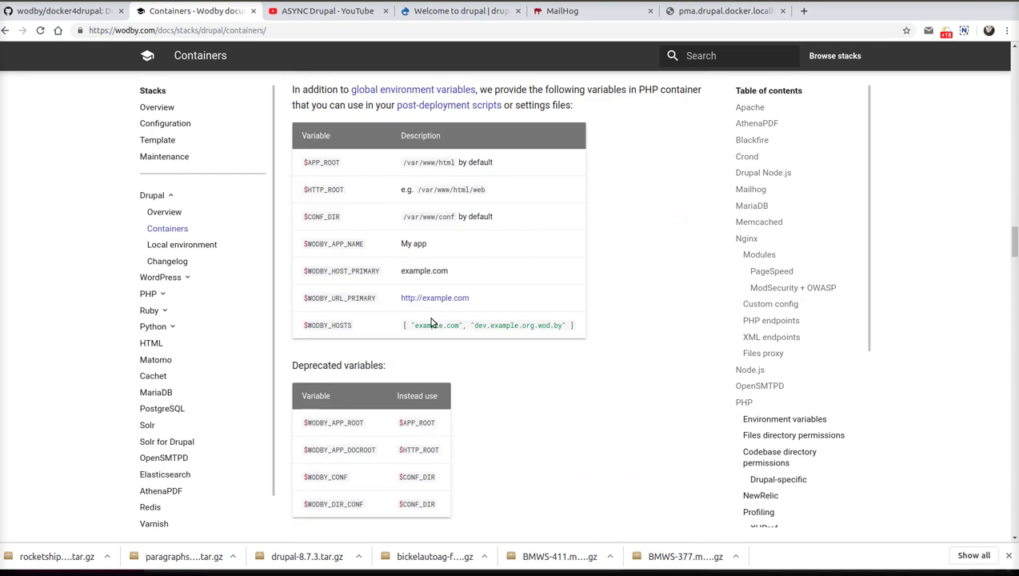
{"action": "scroll", "scroll_direction": "down", "scroll_amount": 3}
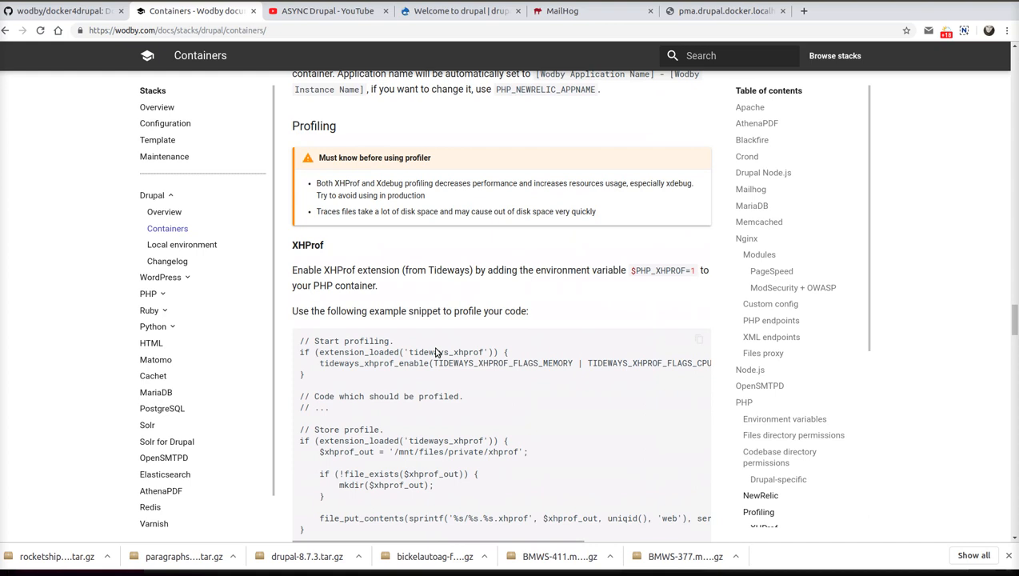
{"action": "mouse_move", "coordinate": [359, 446]}
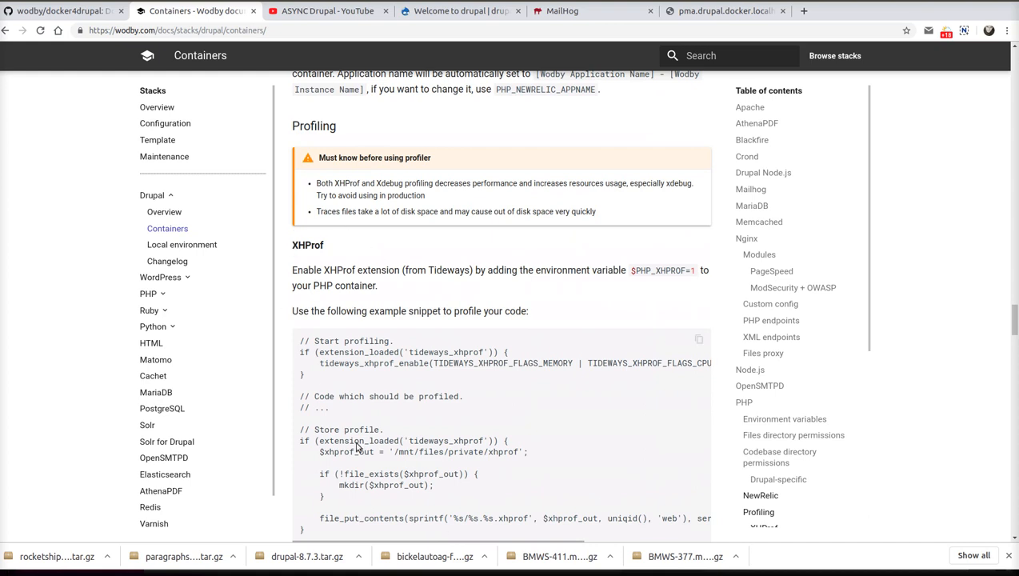
{"action": "scroll", "scroll_direction": "down", "scroll_amount": 3}
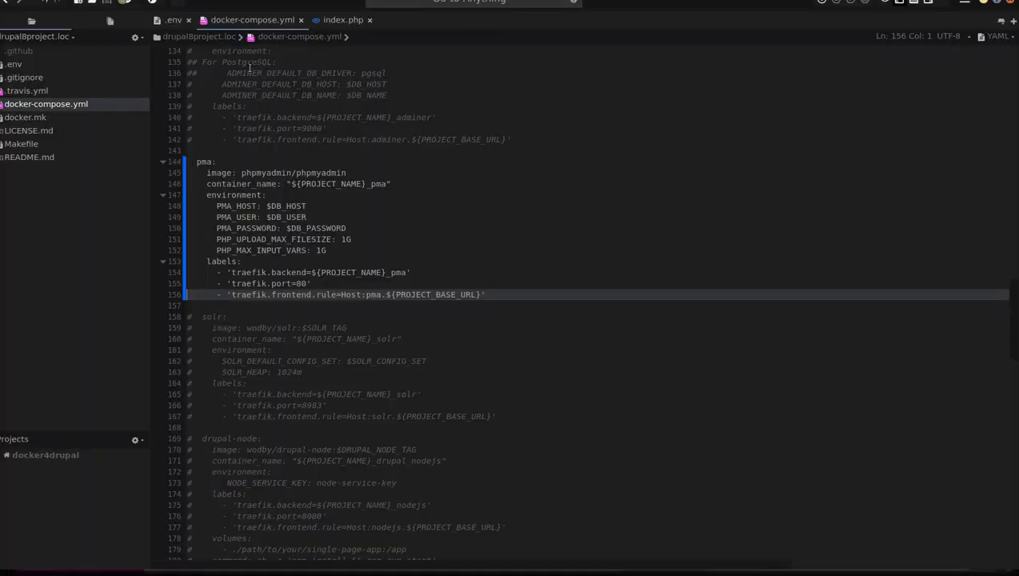
Uncomment the '- files:/mnt/files' volume under php, then select PHP_XHPROF in the docs to copy
{"action": "scroll", "scroll_direction": "up", "scroll_amount": 3}
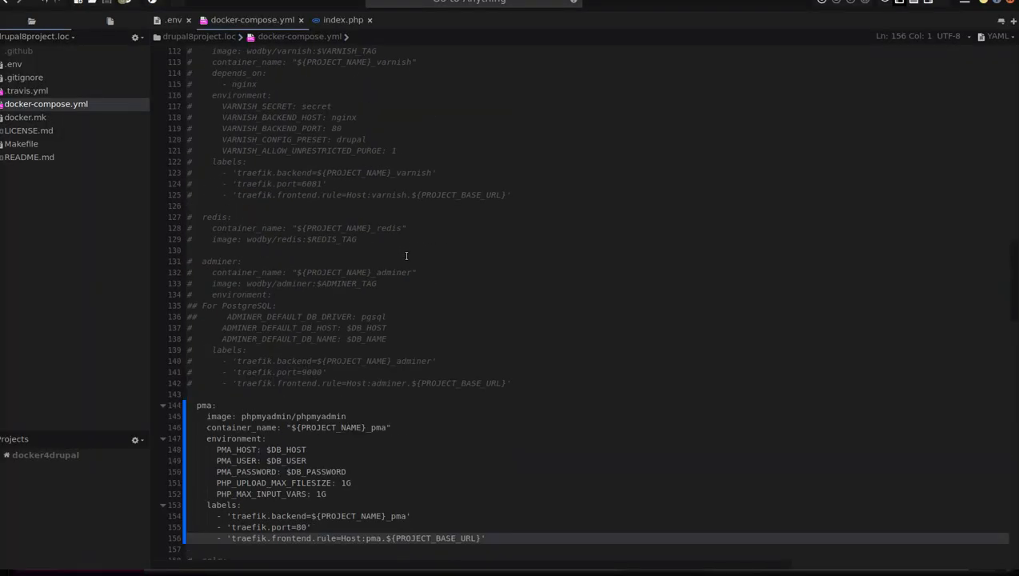
{"action": "scroll", "scroll_direction": "up", "scroll_amount": 3}
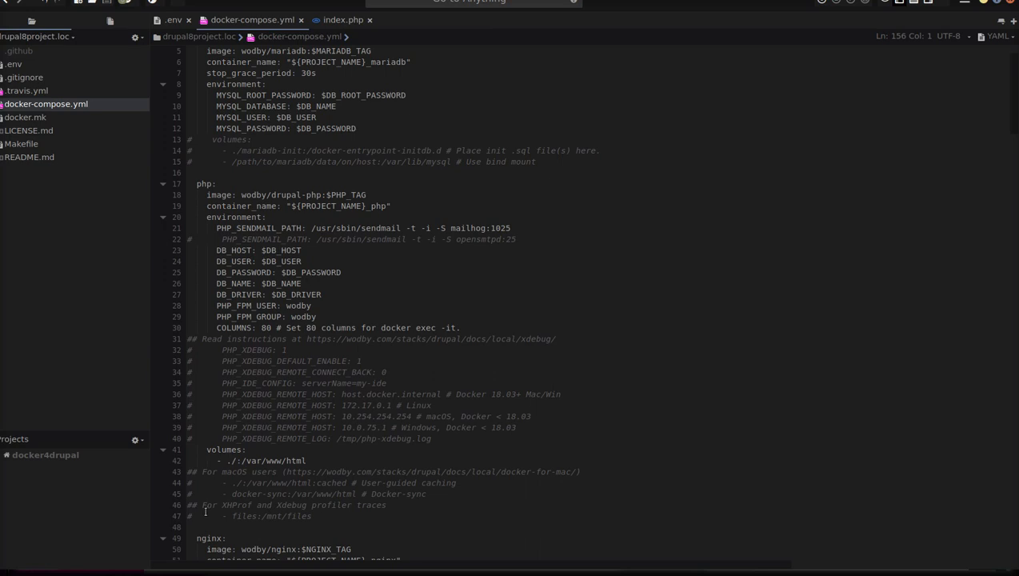
{"action": "left_click", "coordinate": [192, 516]}
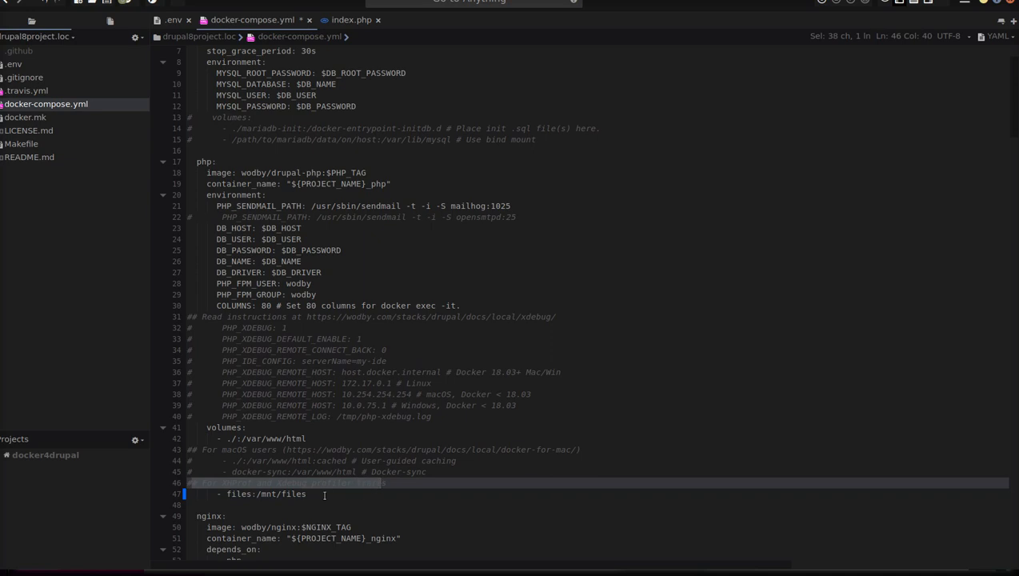
{"action": "left_click", "coordinate": [307, 493]}
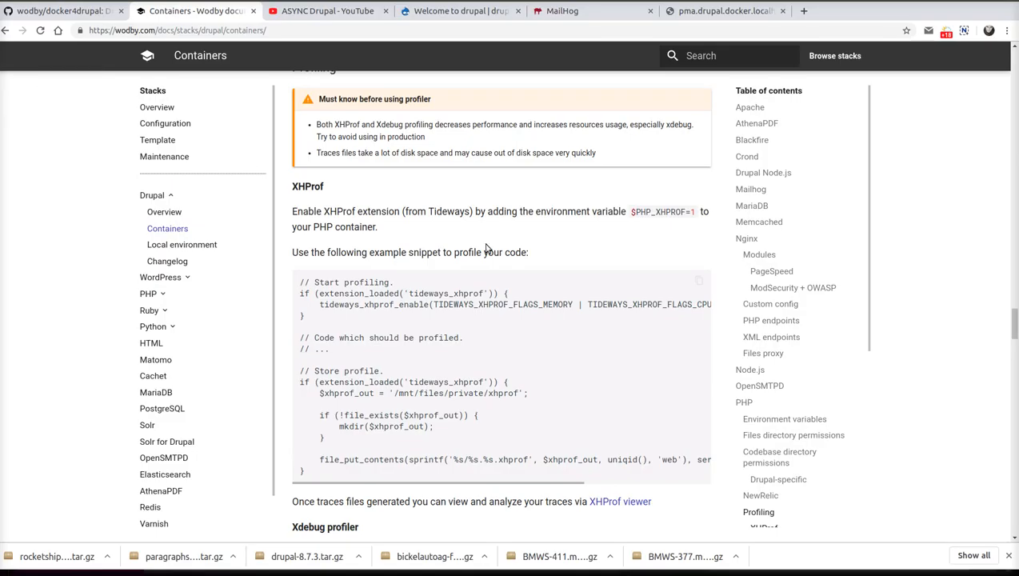
{"action": "double_click", "coordinate": [665, 211]}
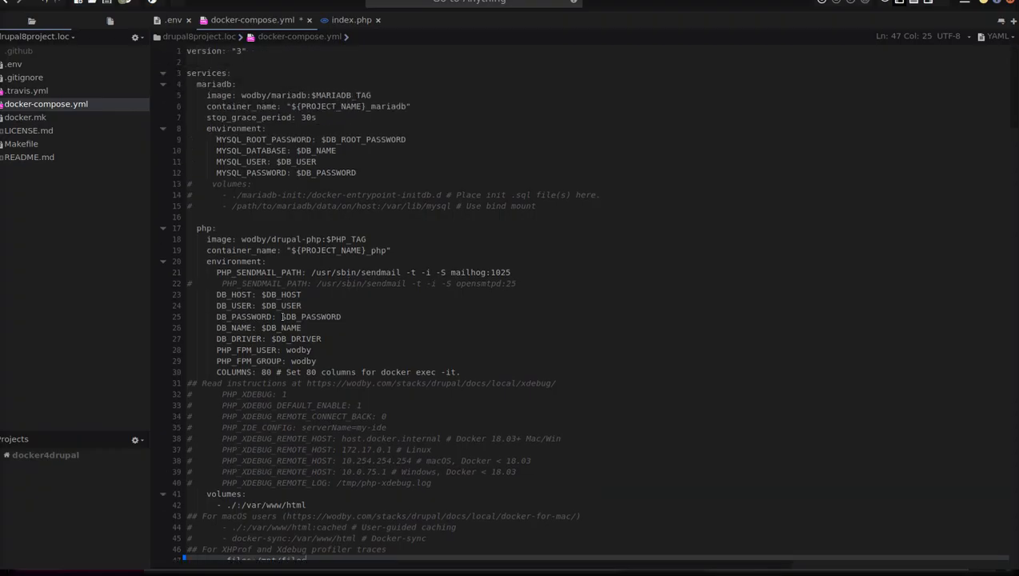
Add 'PHP_XHPROF: 1' to the php environment and uncomment the xhprof service block
{"action": "left_click", "coordinate": [390, 362]}
{"action": "type", "text": "PHP_XHPROF: 1"}
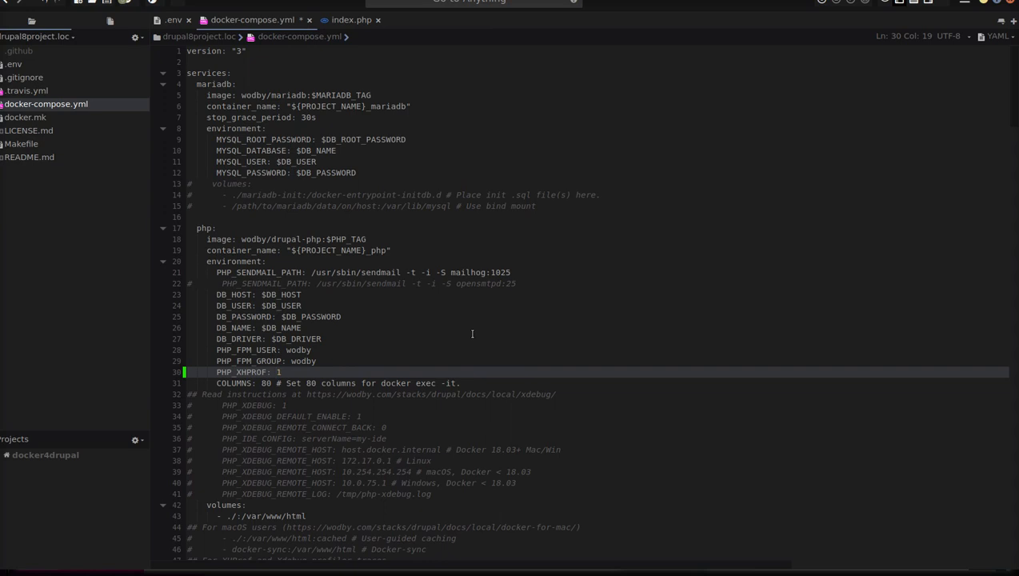
{"action": "scroll", "scroll_direction": "down", "scroll_amount": 3}
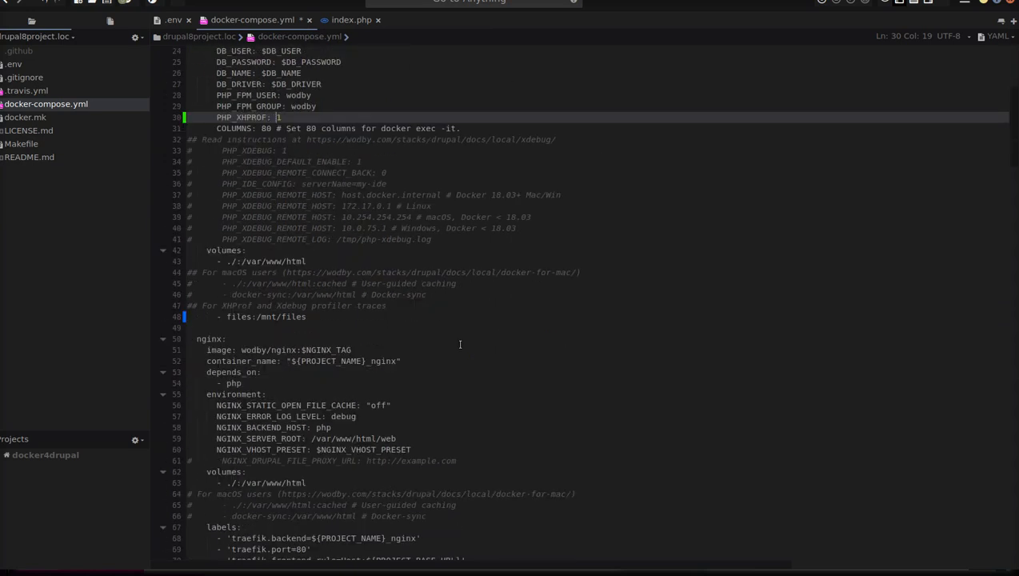
{"action": "scroll", "scroll_direction": "down", "scroll_amount": 3}
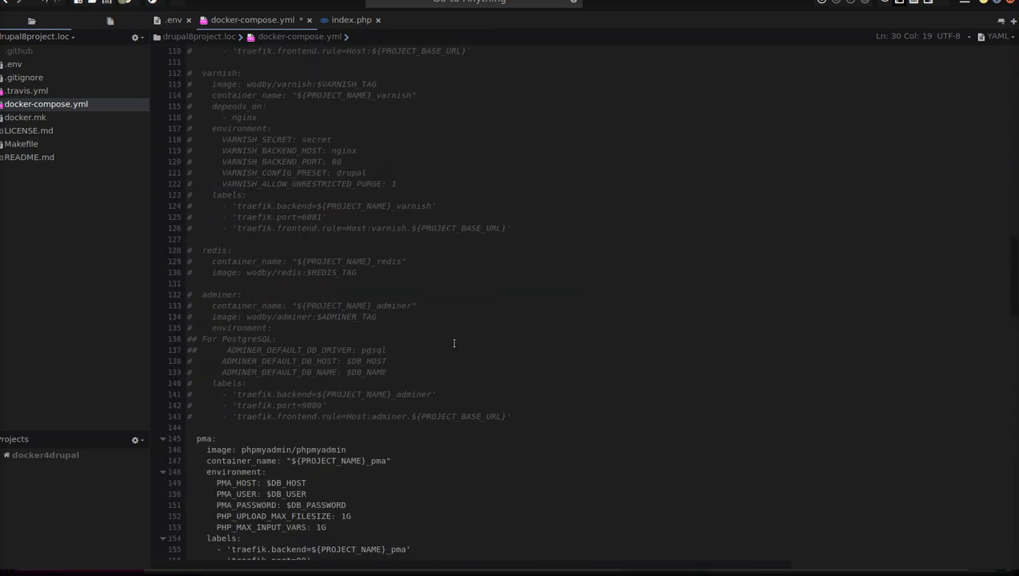
{"action": "scroll", "scroll_direction": "down", "scroll_amount": 3}
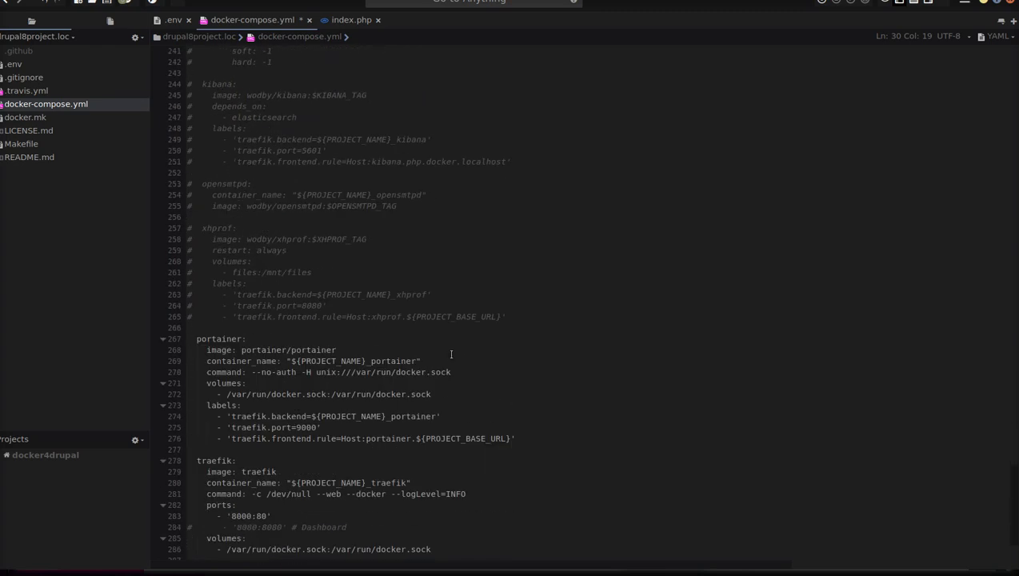
{"action": "left_click", "coordinate": [192, 227]}
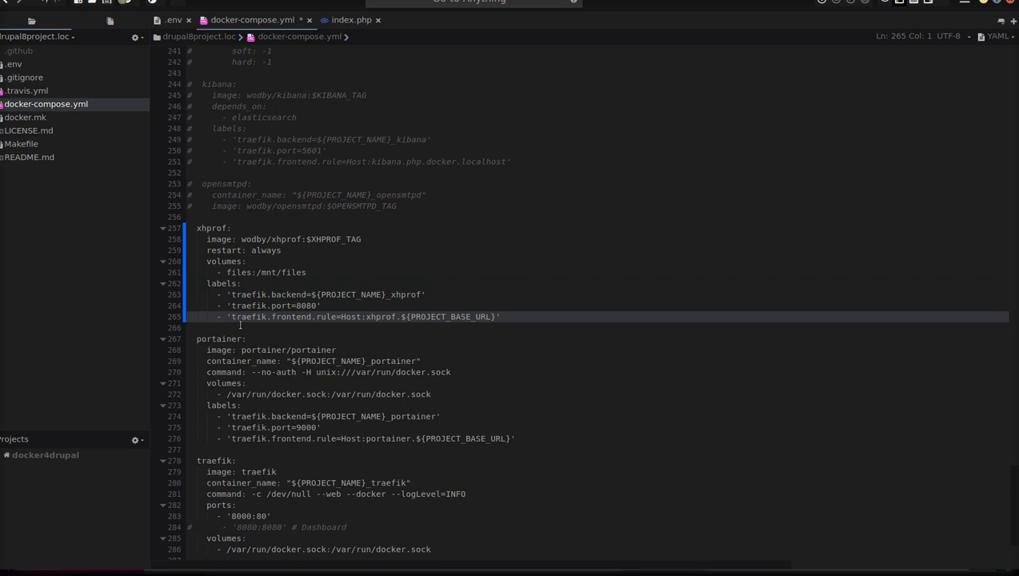
{"action": "scroll", "scroll_direction": "down", "scroll_amount": 3}
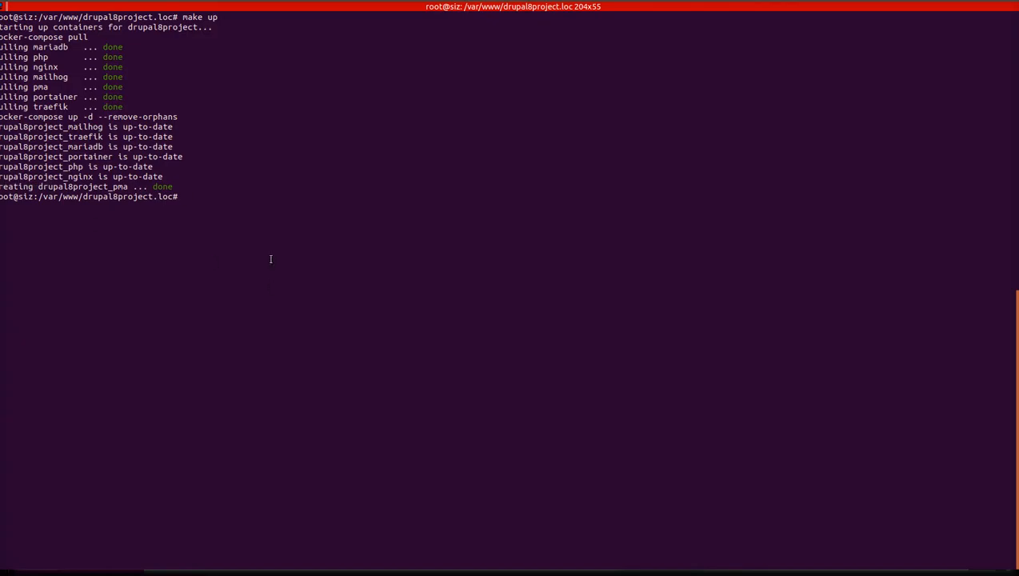
Run 'make up' to restart the docker4drupal containers with the updated compose file
{"action": "type", "text": "make up"}
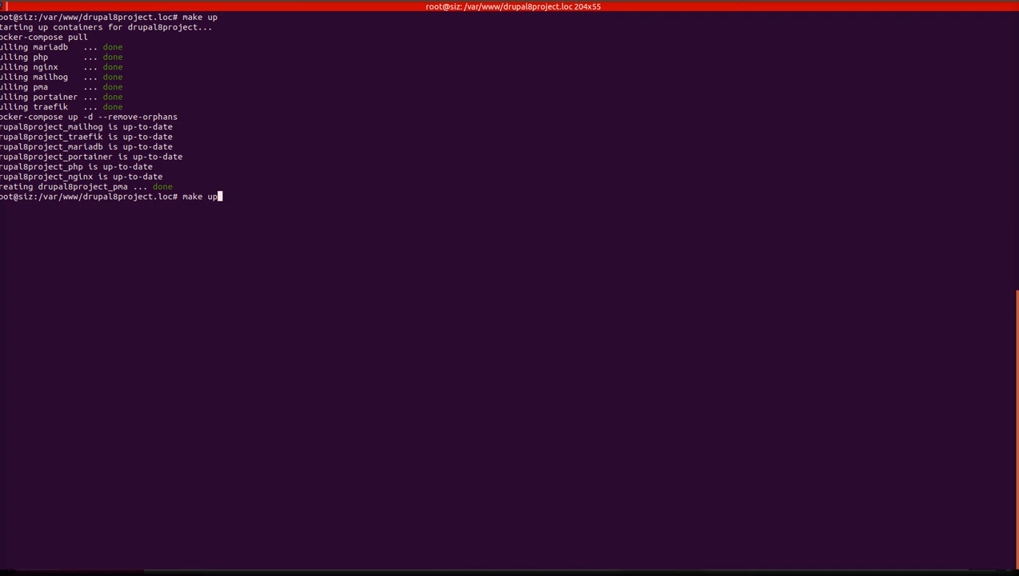
{"action": "key", "text": "Return"}
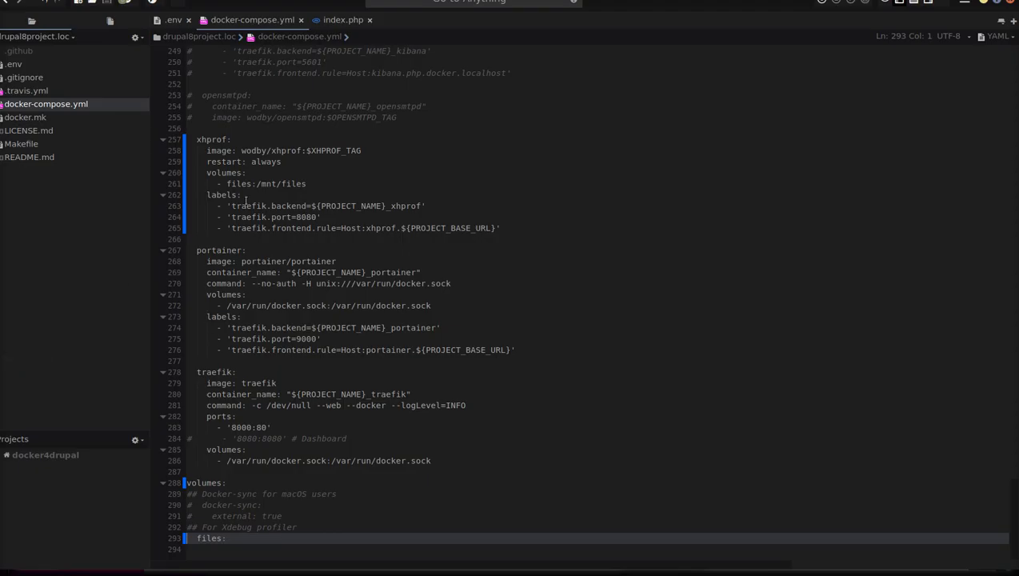
Add a new line after the autoloader require in Drupal's web/index.php for the profiling snippet
{"action": "left_click", "coordinate": [342, 19]}
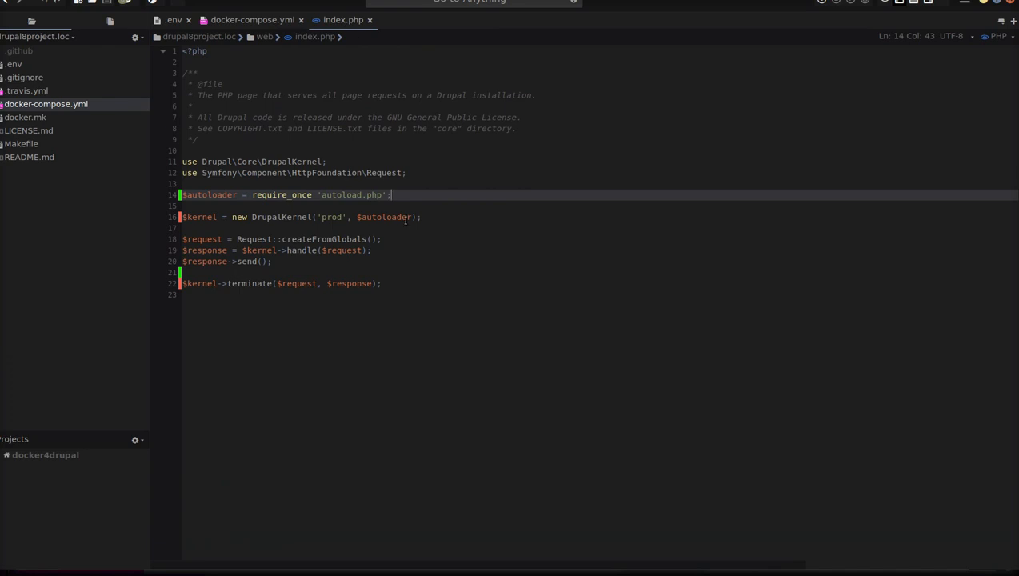
{"action": "mouse_move", "coordinate": [103, 186]}
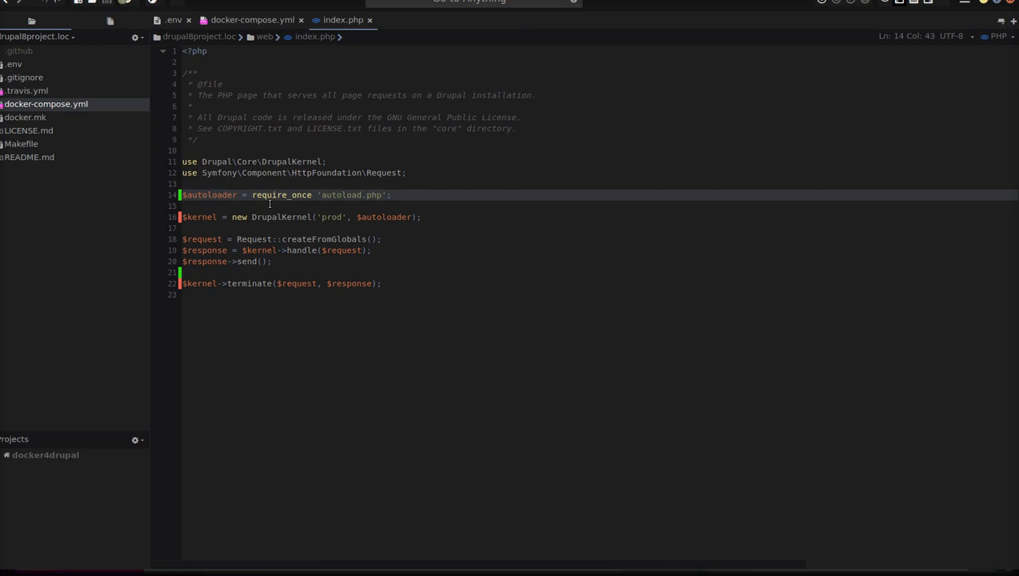
{"action": "key", "text": "Return"}
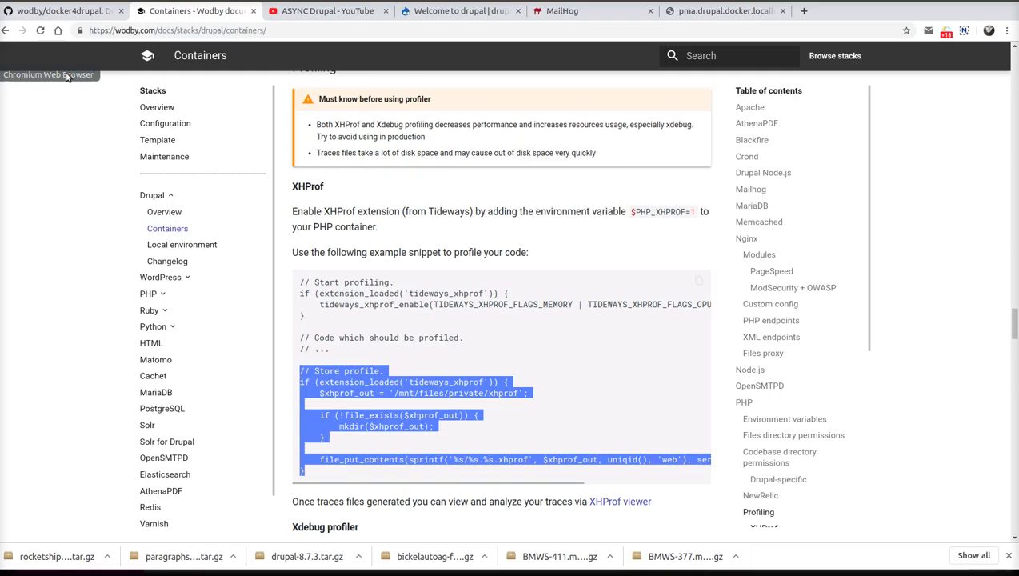
{"action": "mouse_move", "coordinate": [725, 9]}
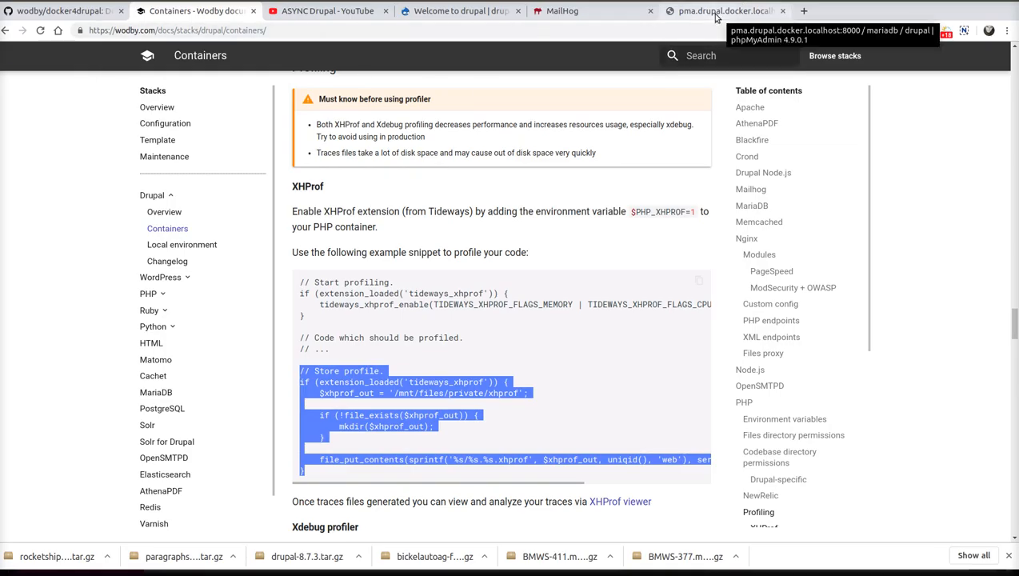
{"action": "left_click", "coordinate": [724, 10]}
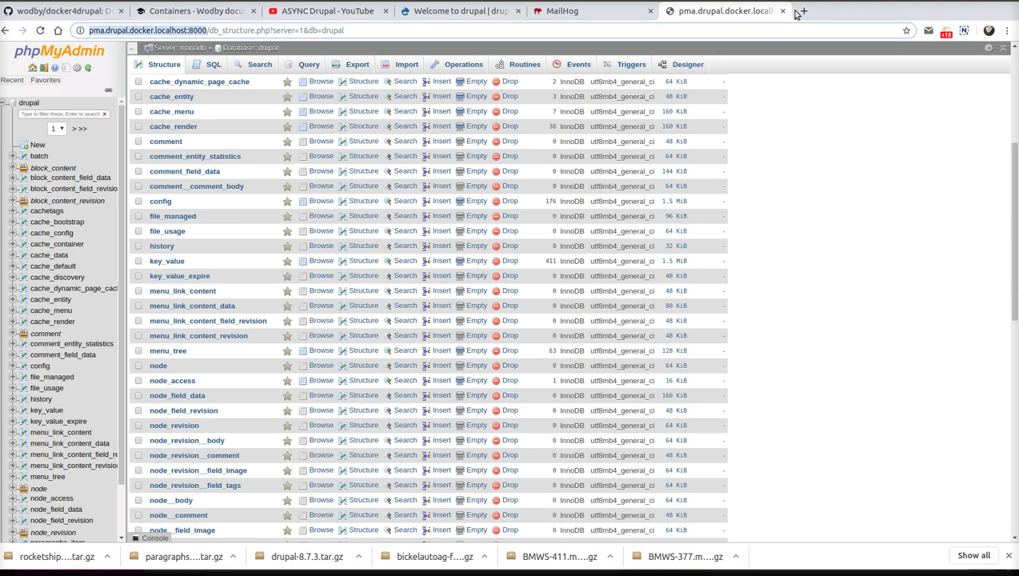
Visit xhprof.drupal.docker.localhost:8000 to list existing runs, then return to the Drupal site
{"action": "left_click", "coordinate": [802, 9]}
{"action": "type", "text": "xhprof.drupal.docker.localhost:8000"}
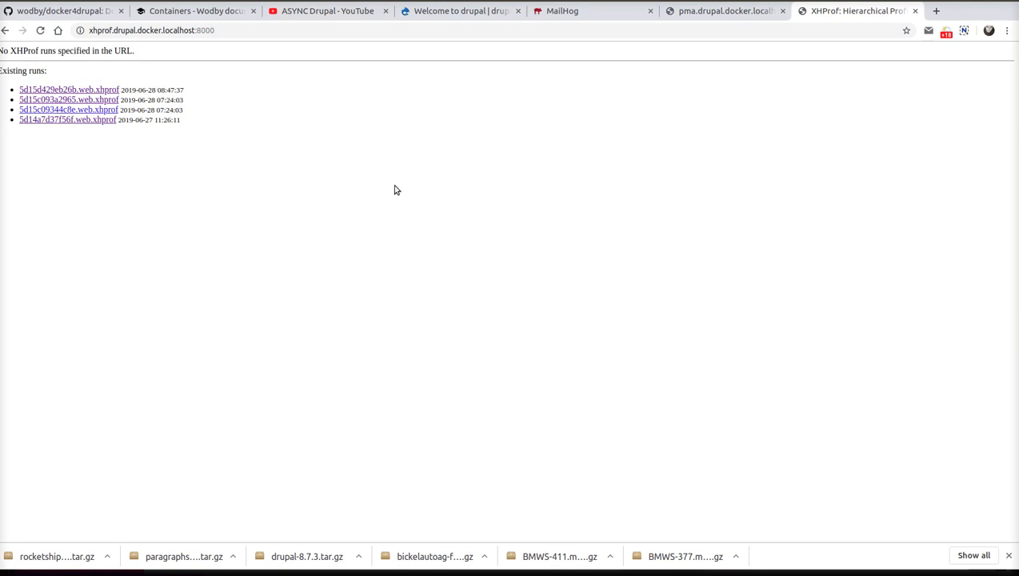
{"action": "mouse_move", "coordinate": [439, 179]}
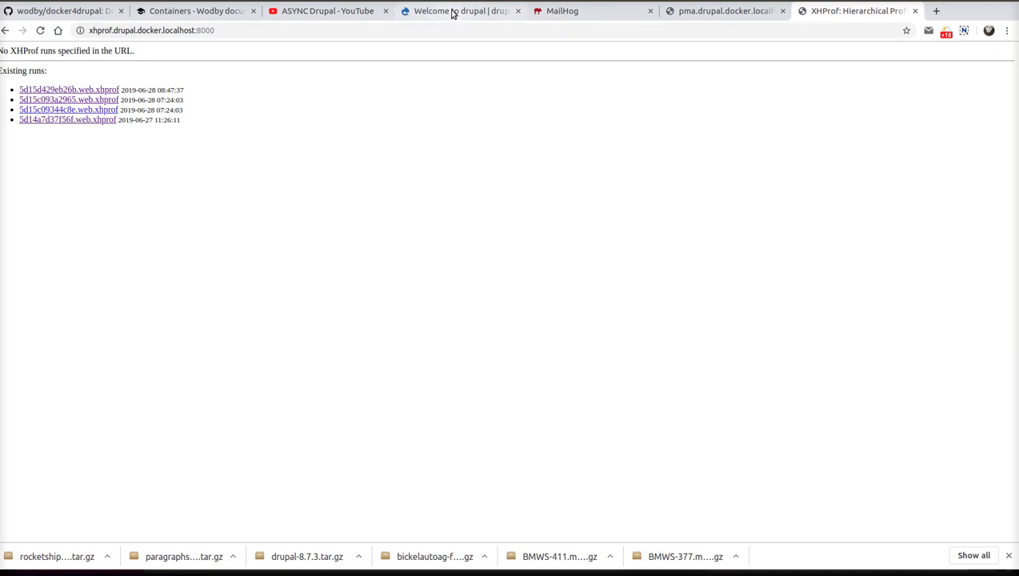
{"action": "left_click", "coordinate": [461, 10]}
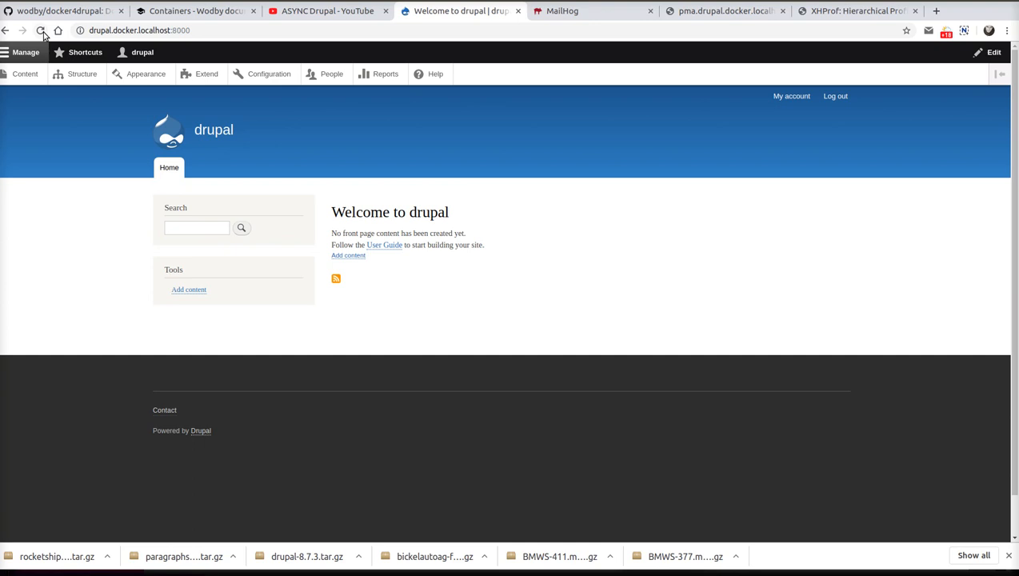
Reload the Drupal home page so a fifth profiling run appears in the XHProf list
{"action": "left_click", "coordinate": [42, 31]}
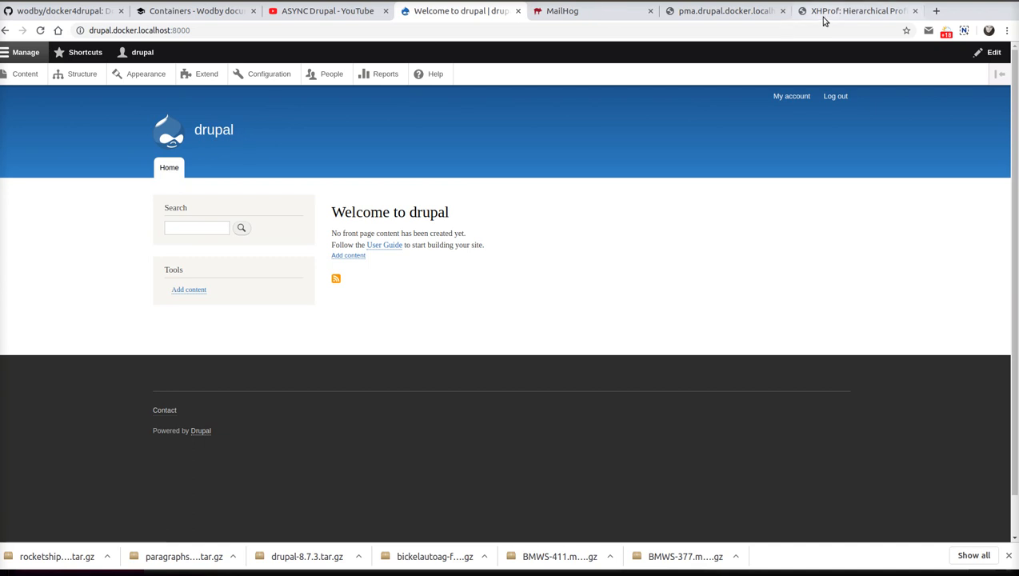
{"action": "left_click", "coordinate": [856, 9]}
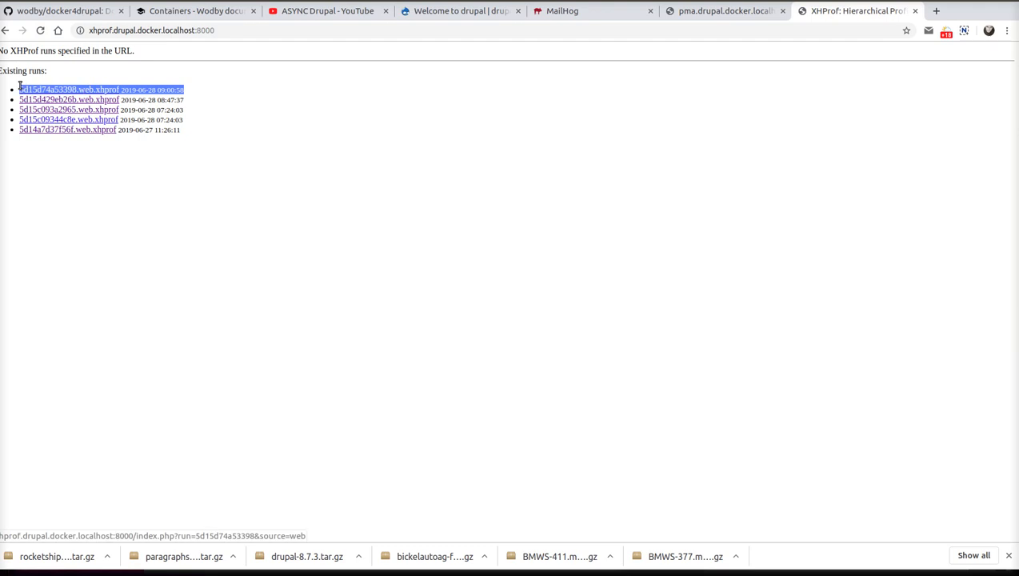
View the newest XHProf run report with its summary and top 100 functions by wall time
{"action": "left_click", "coordinate": [68, 90]}
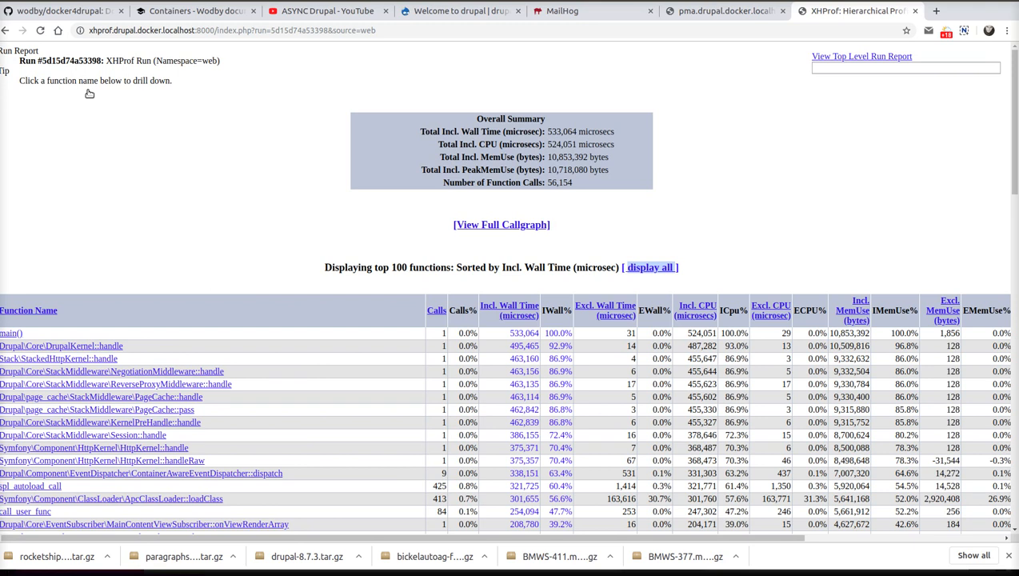
{"action": "scroll", "scroll_direction": "down", "scroll_amount": 3}
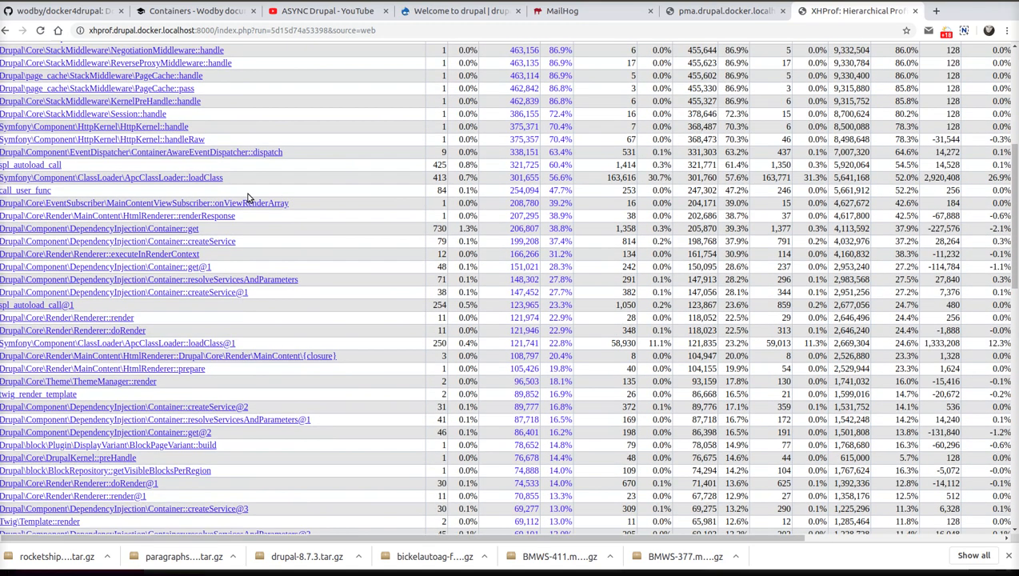
{"action": "scroll", "scroll_direction": "up", "scroll_amount": 3}
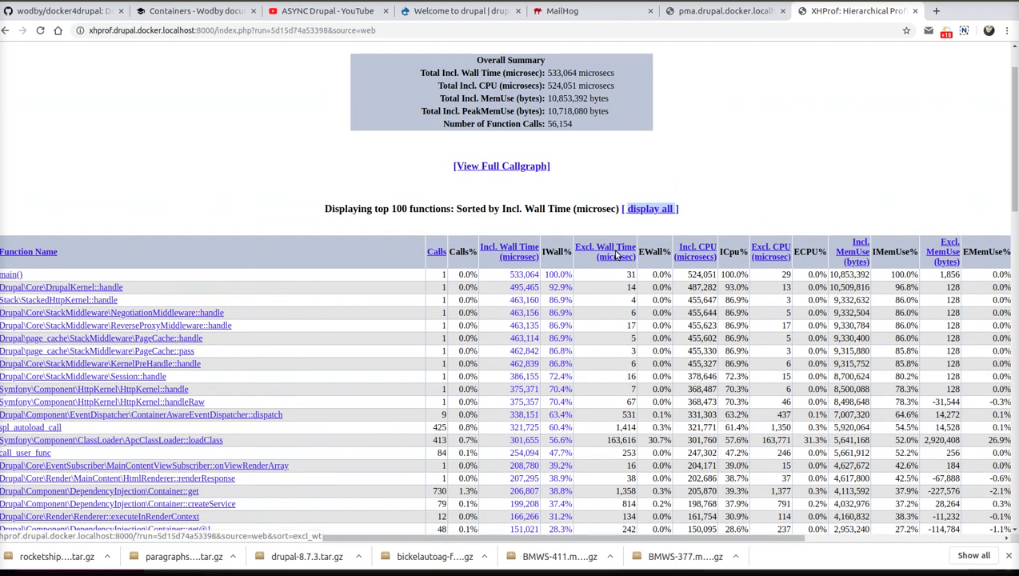